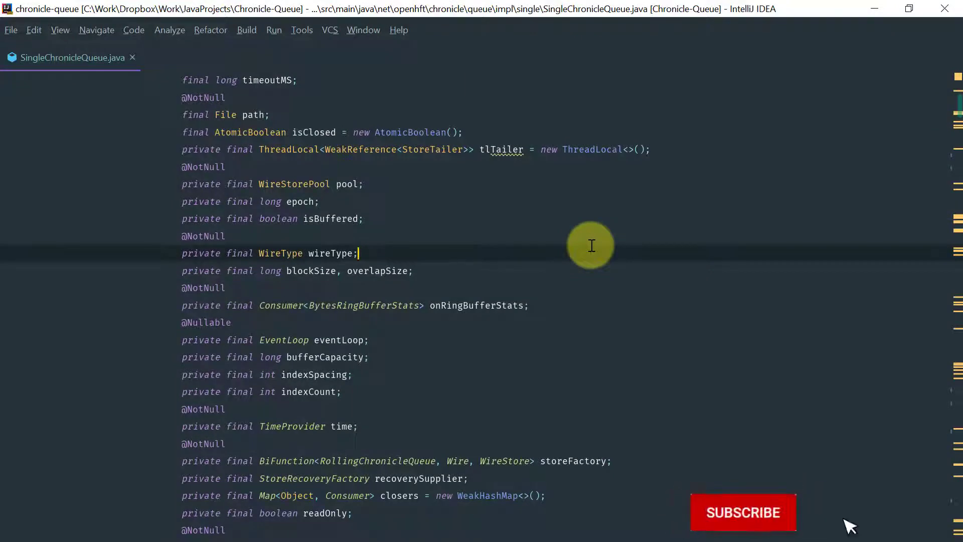
- Bring up Find Action with 'search s' typed, listing Search Structurally as top match
click(742, 512)
text(search s)
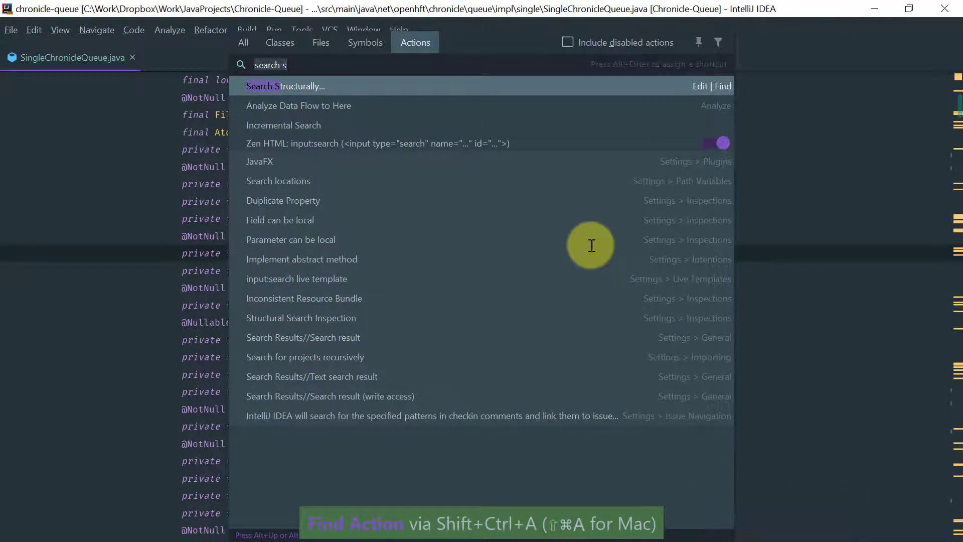
key(Escape)
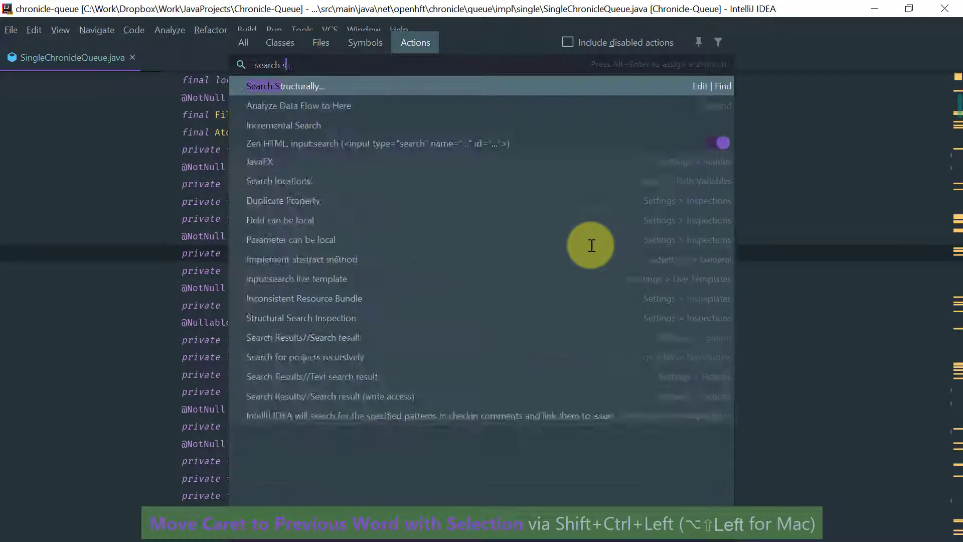
- Open Search Structurally on the try-with-resources template in project scope, showing template options
click(285, 86)
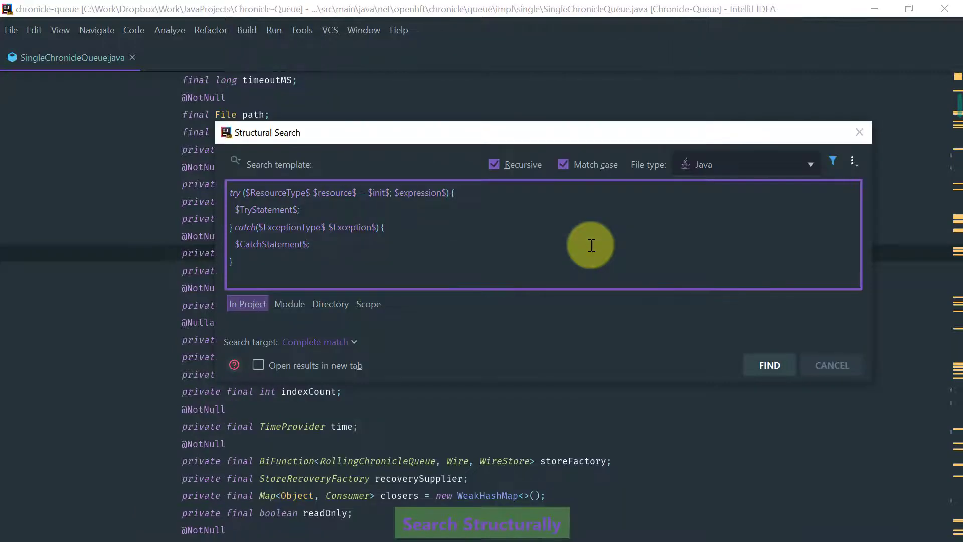
mouse_move(444, 133)
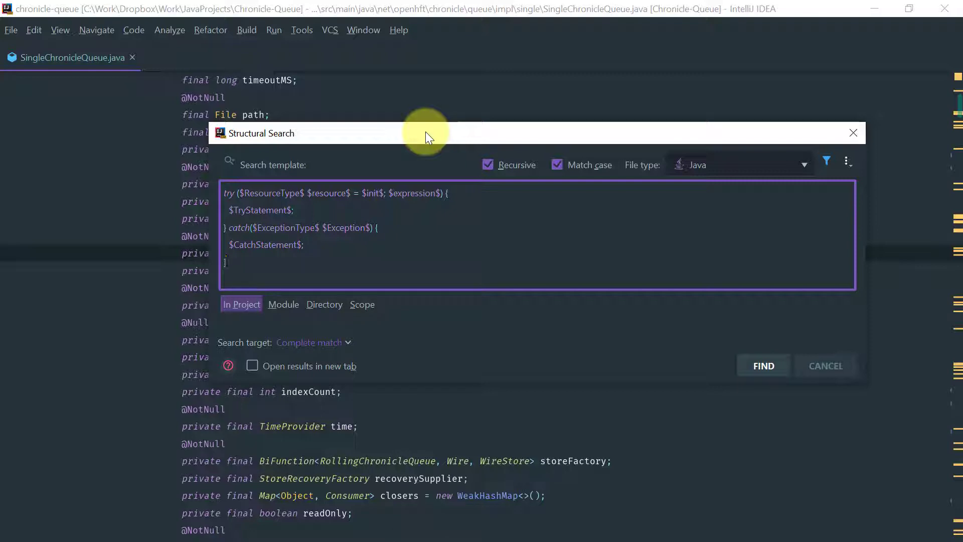
mouse_move(280, 211)
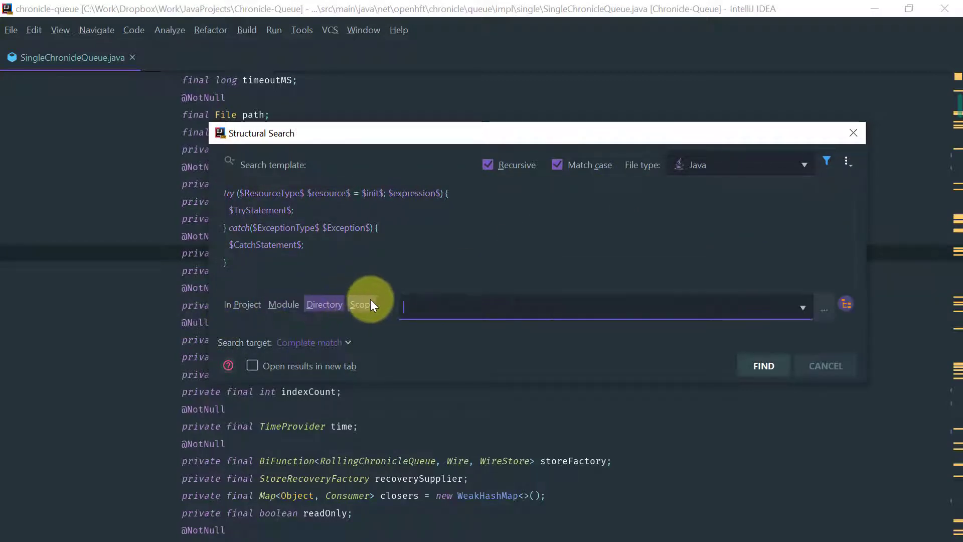
click(241, 304)
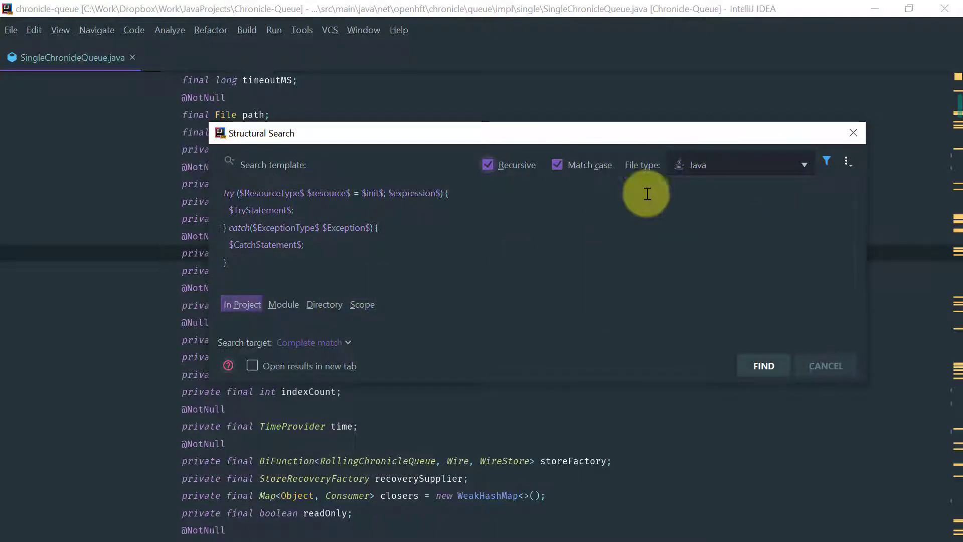
click(848, 161)
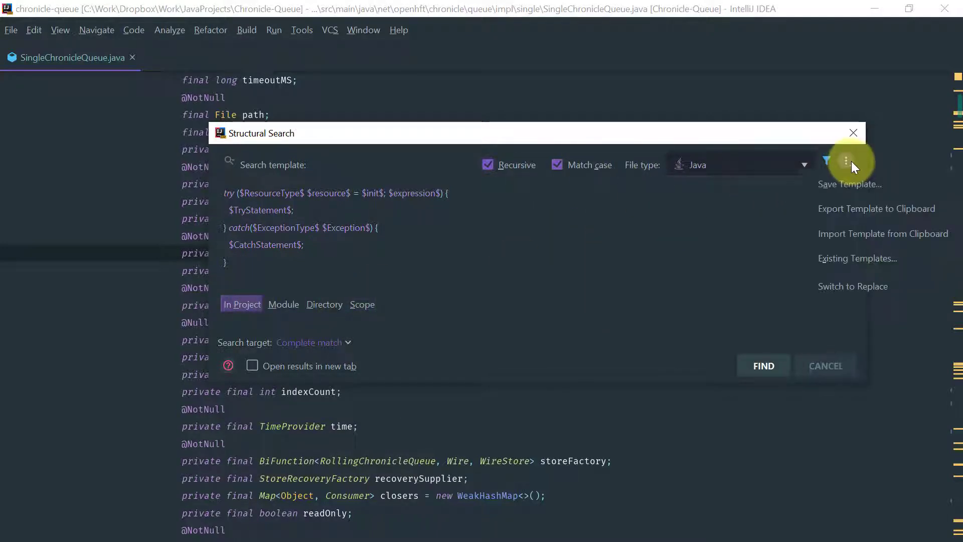
- Browse the existing templates' user-defined, Java and Interesting categories
click(857, 258)
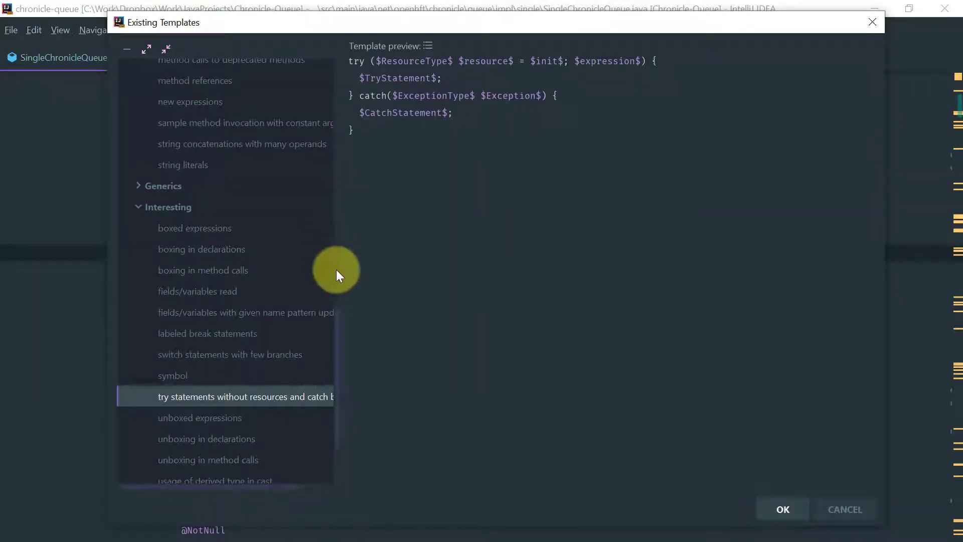
scroll(up, 3)
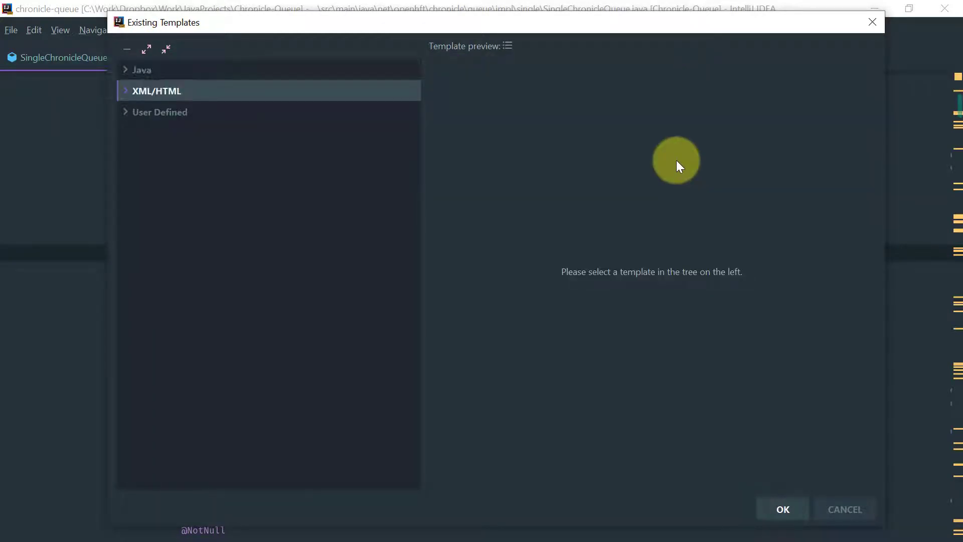
click(160, 111)
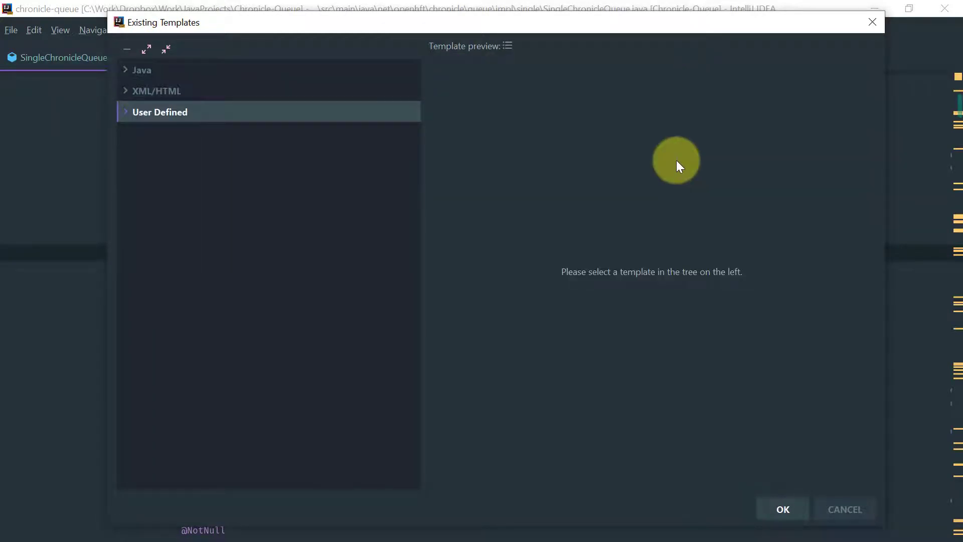
click(157, 90)
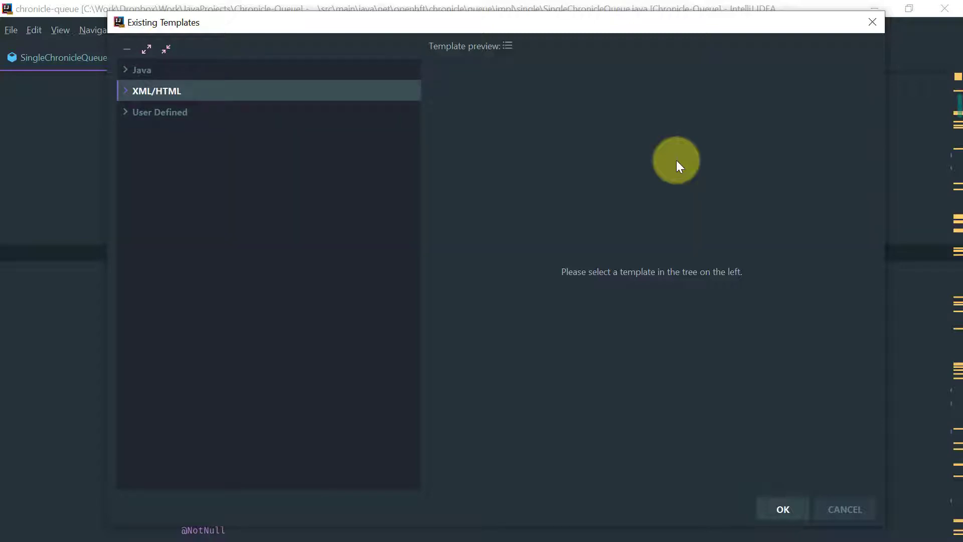
click(142, 69)
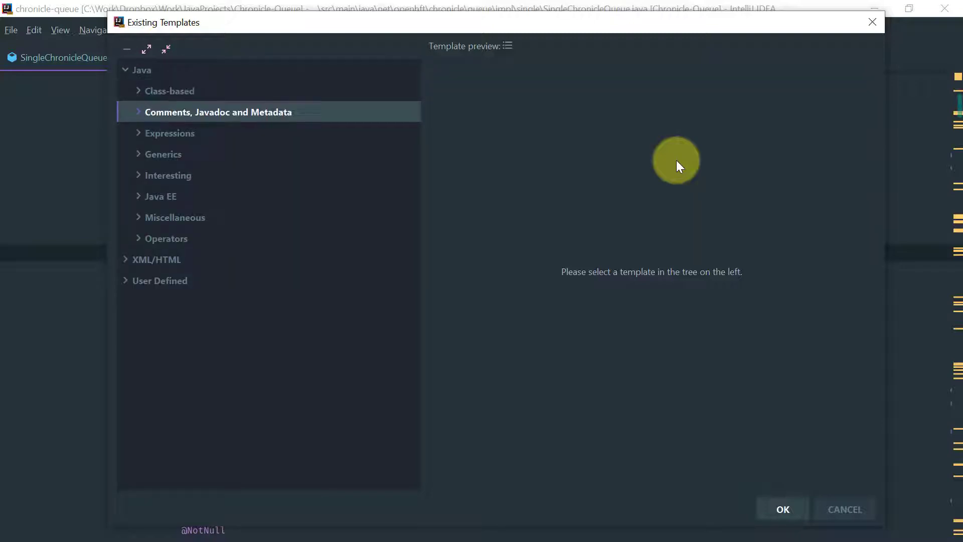
click(164, 154)
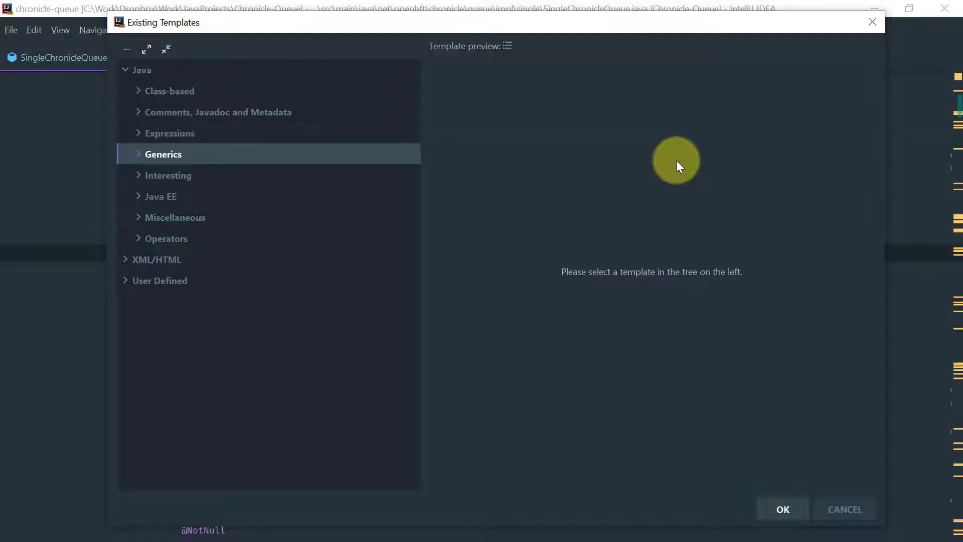
click(167, 175)
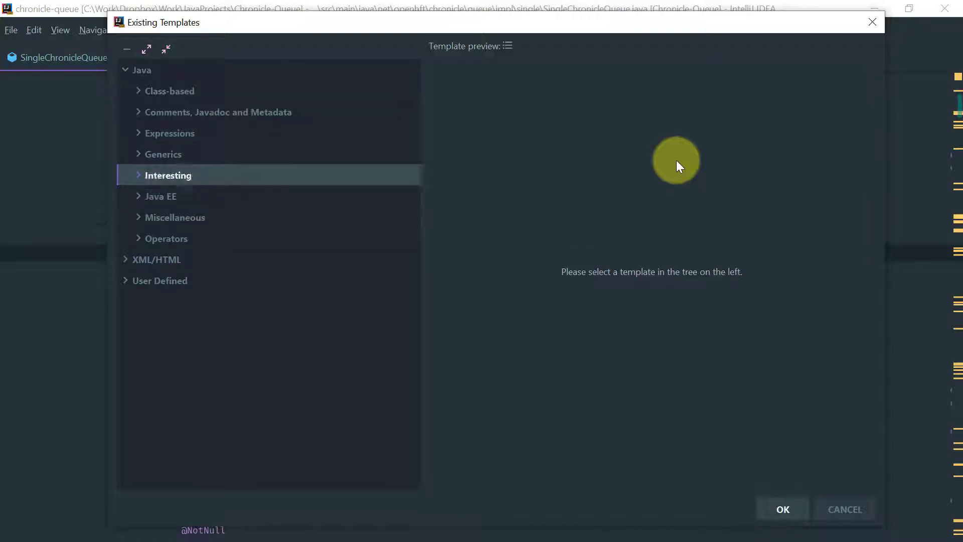
- Load 'all inner classes (within hierarchy)' from the Class-based templates into the search
click(169, 91)
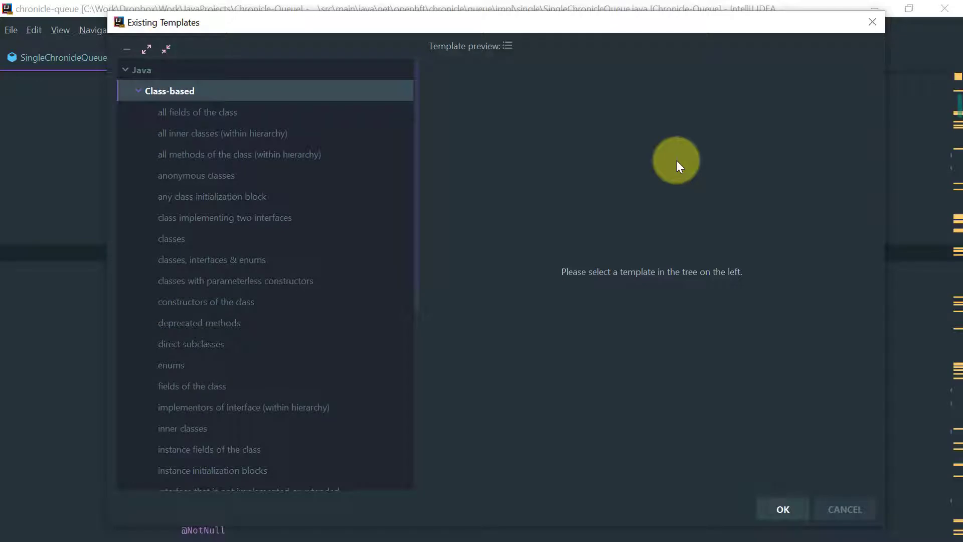
click(211, 196)
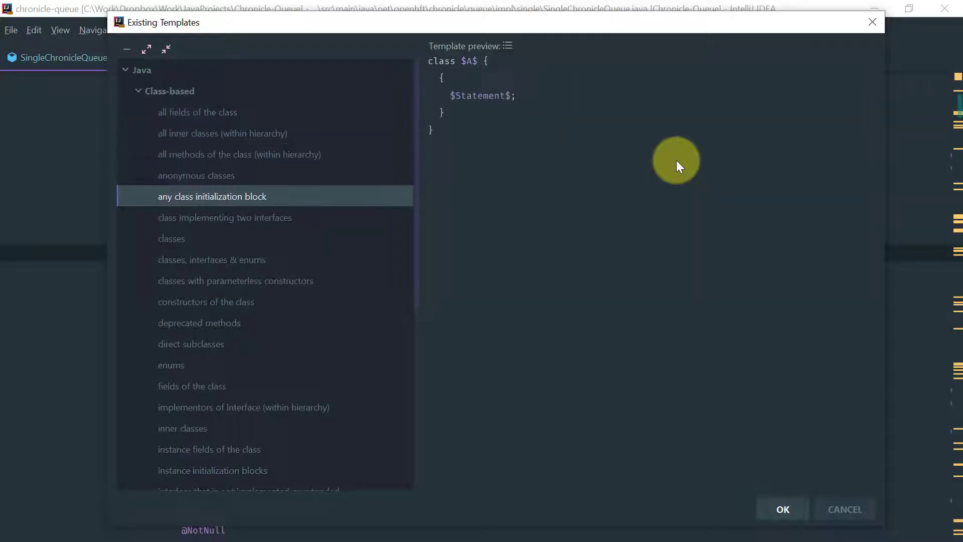
mouse_move(507, 46)
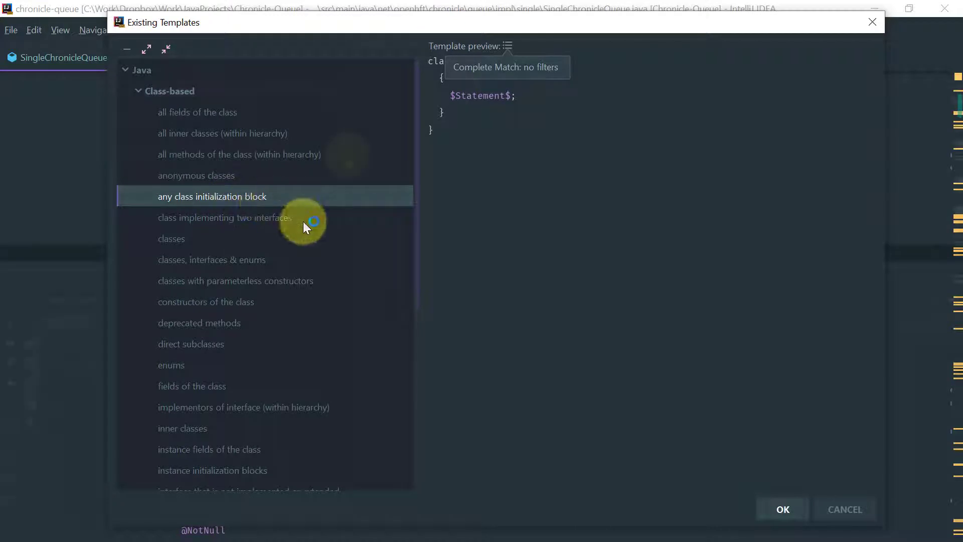
click(240, 154)
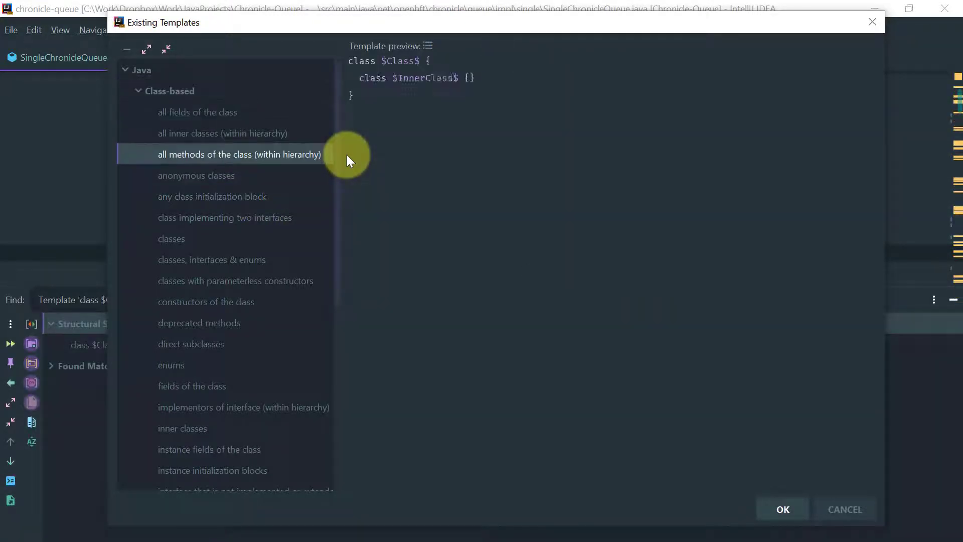
click(223, 133)
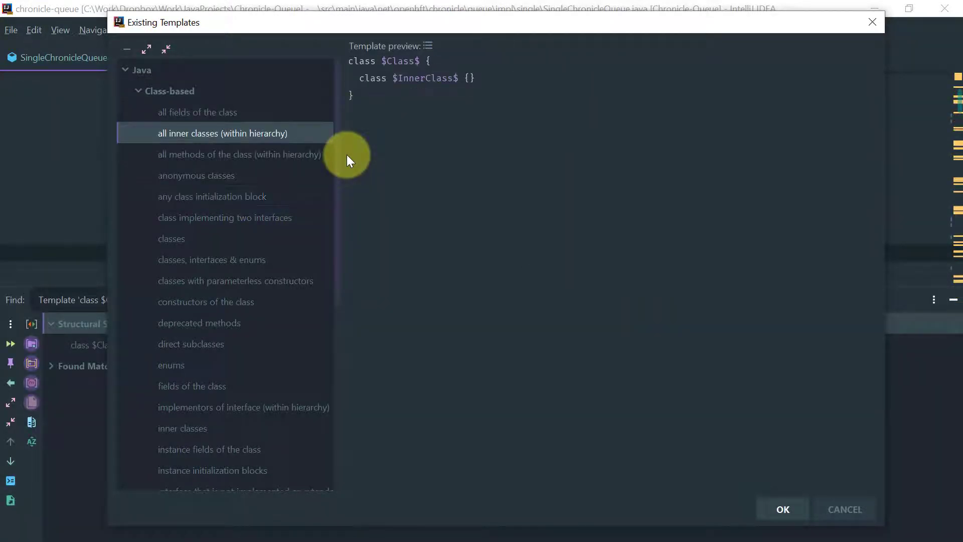
click(783, 508)
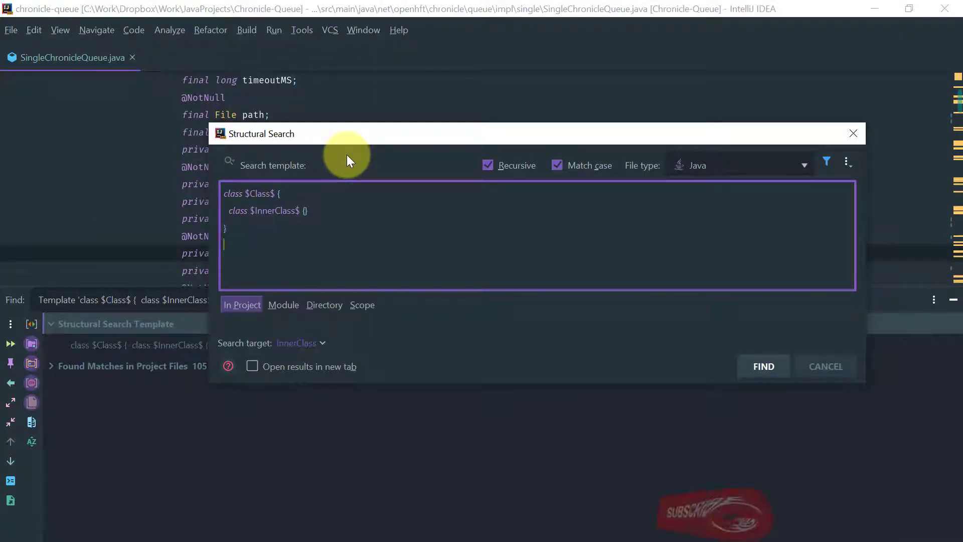
- Find inner classes across the project and jump to the next match
click(763, 366)
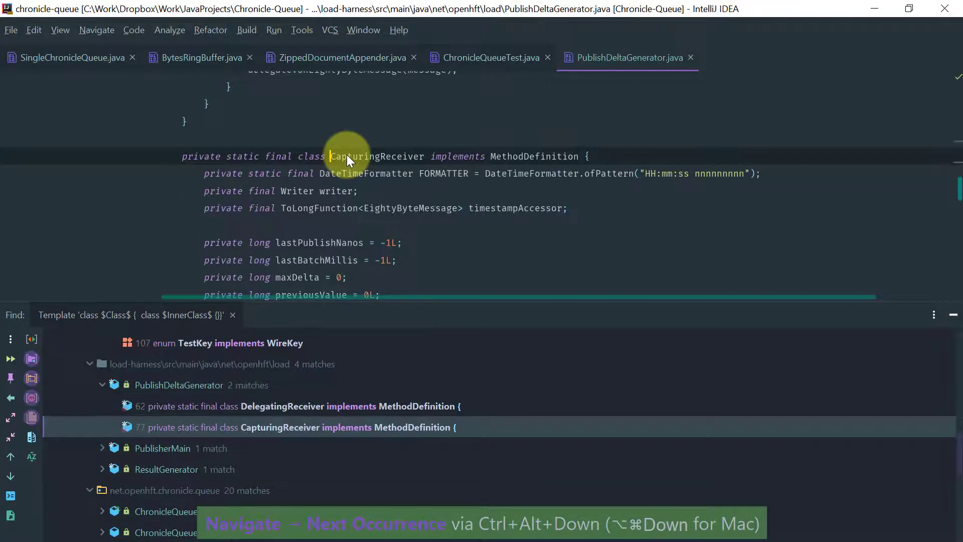
key(Ctrl+Alt+Down)
text(search str)
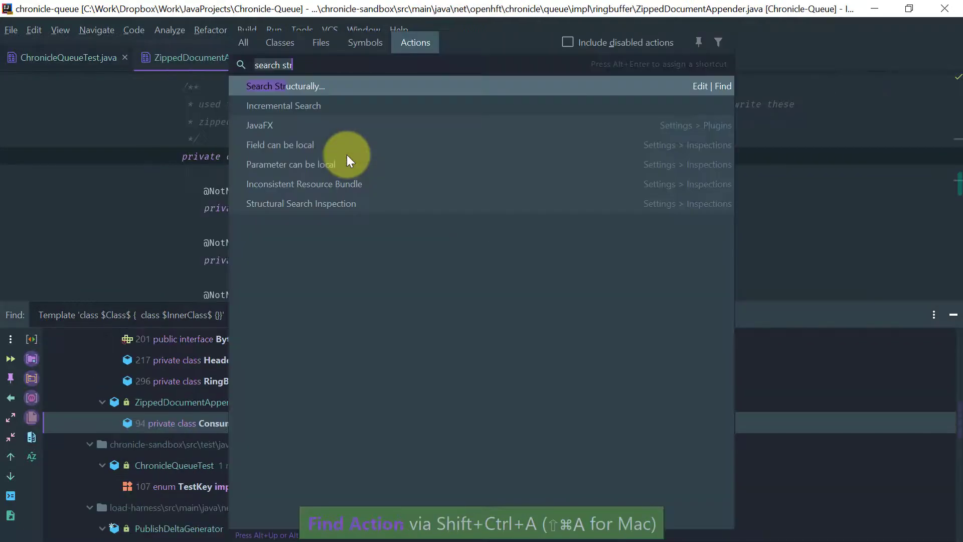
- Reopen Structural Search with the inner-class template and show its template options menu
click(285, 86)
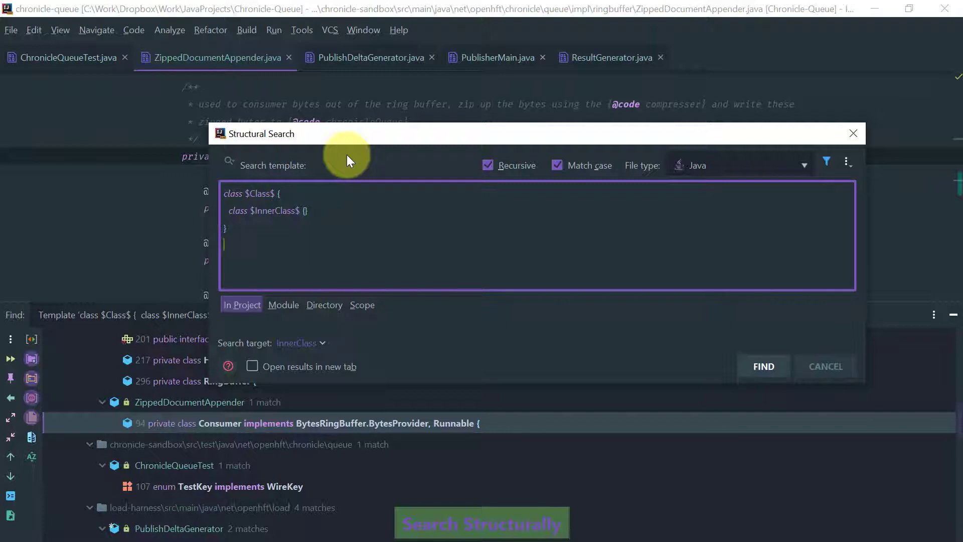
mouse_move(459, 282)
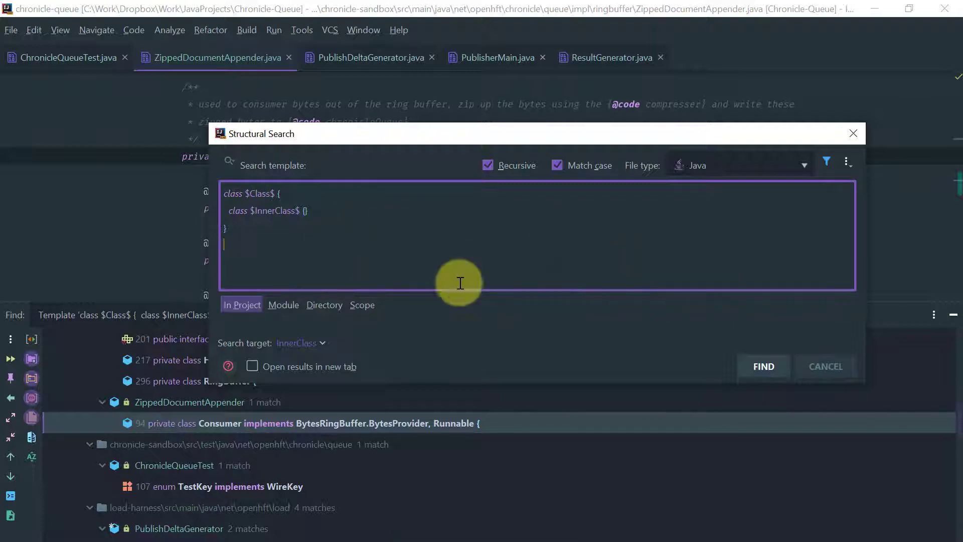
mouse_move(893, 193)
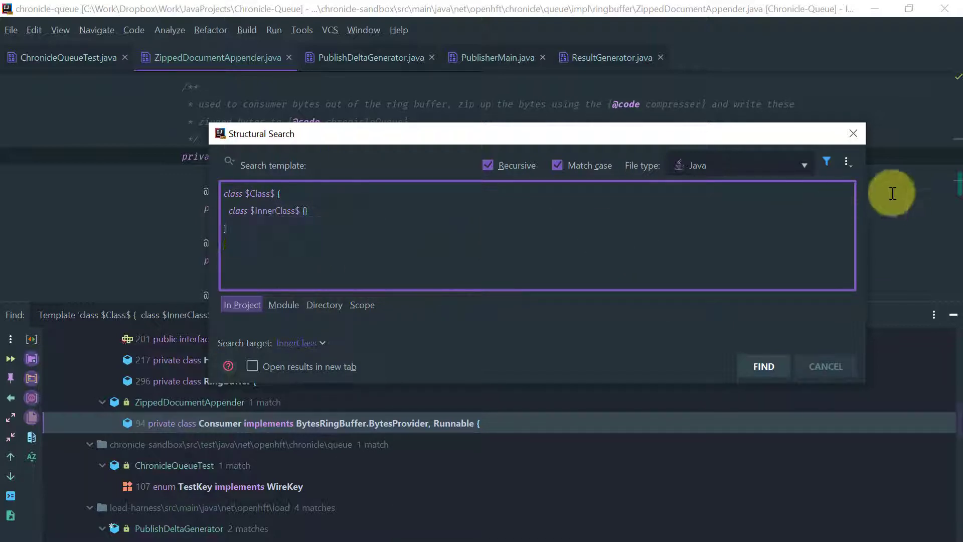
click(848, 162)
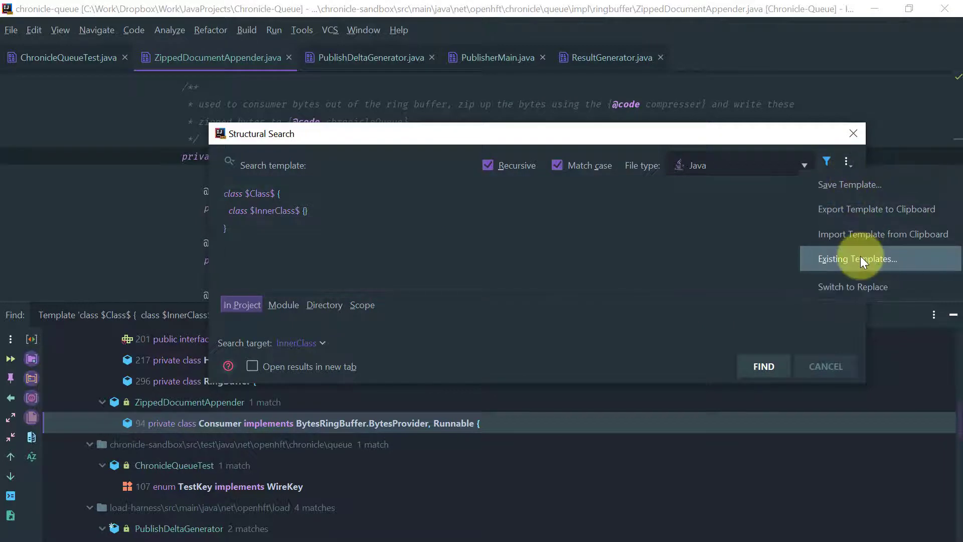
- Load the Interesting template 'try statements without resources and catch blocks' into the pattern
click(860, 259)
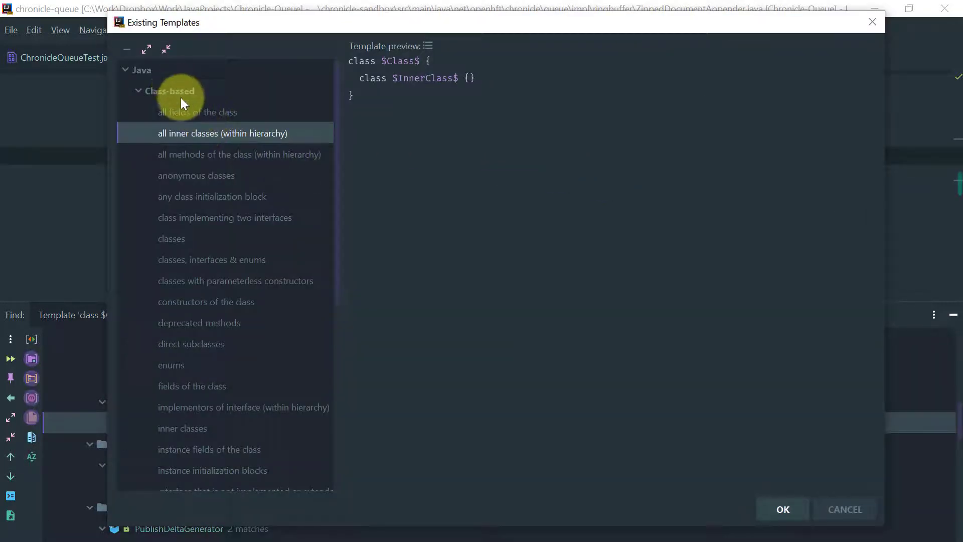
click(169, 91)
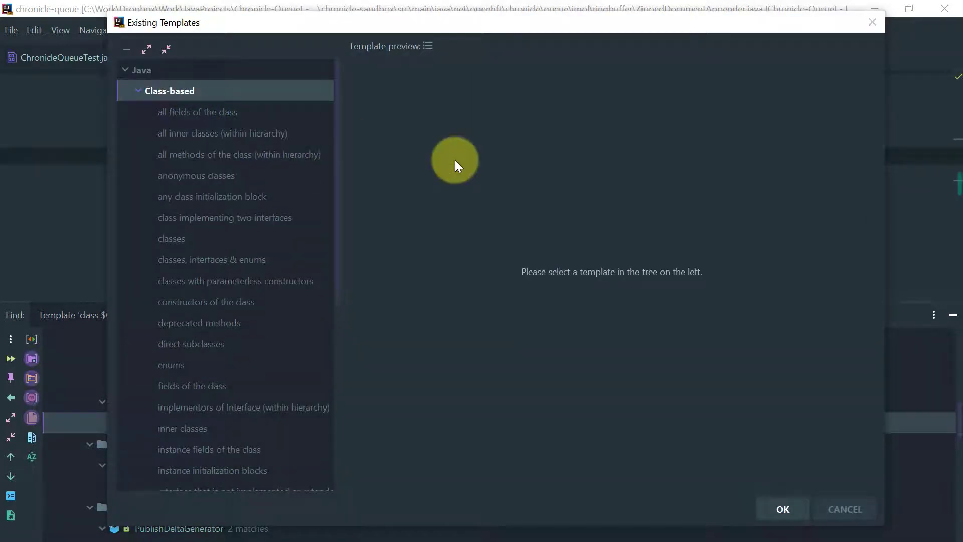
mouse_move(342, 237)
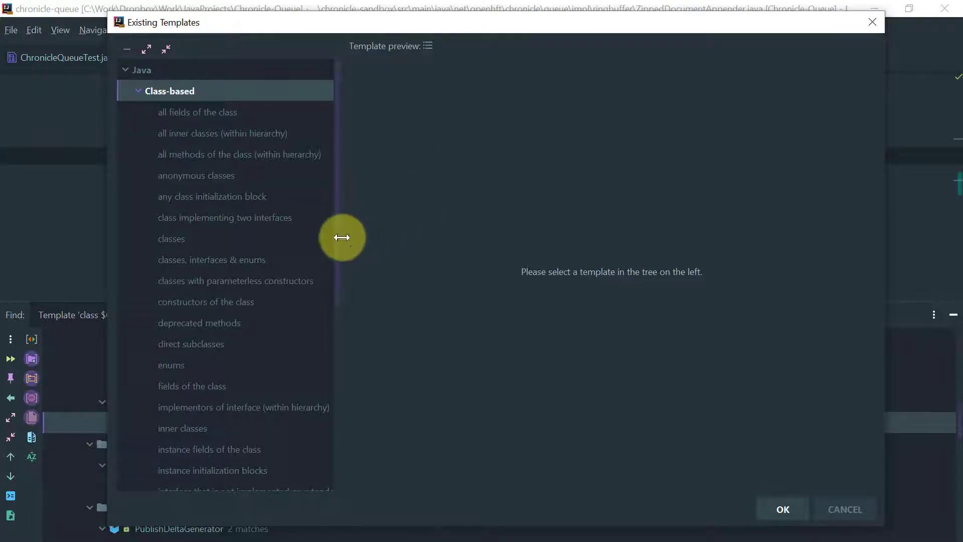
scroll(down, 3)
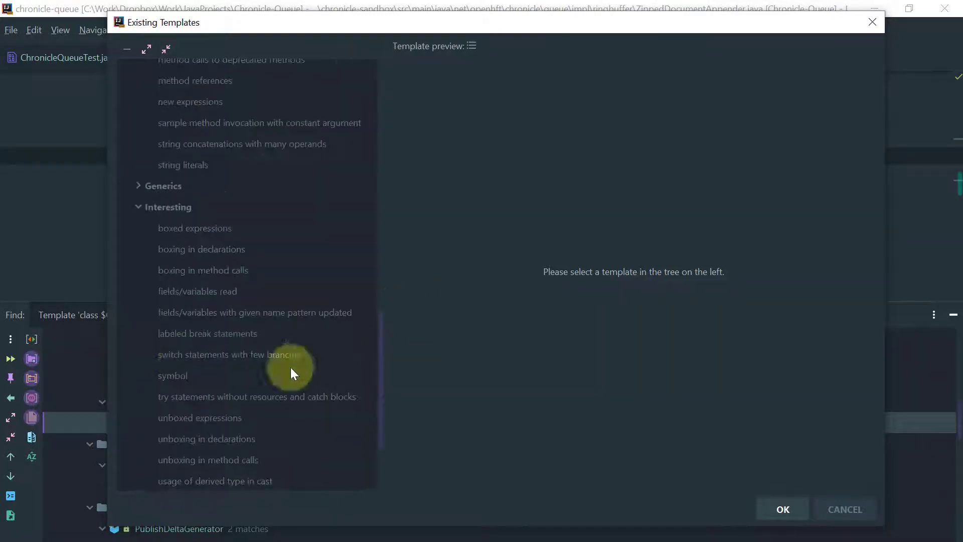
click(257, 396)
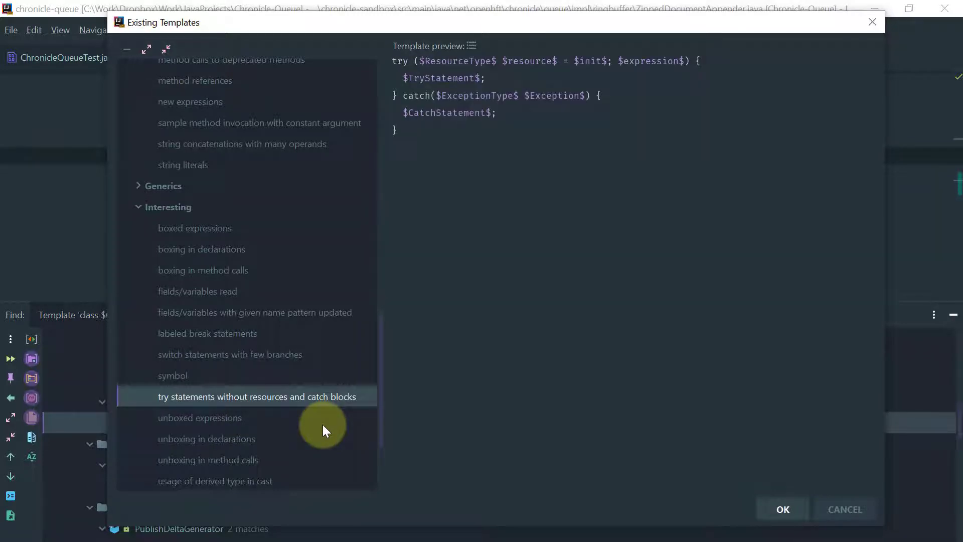
click(782, 508)
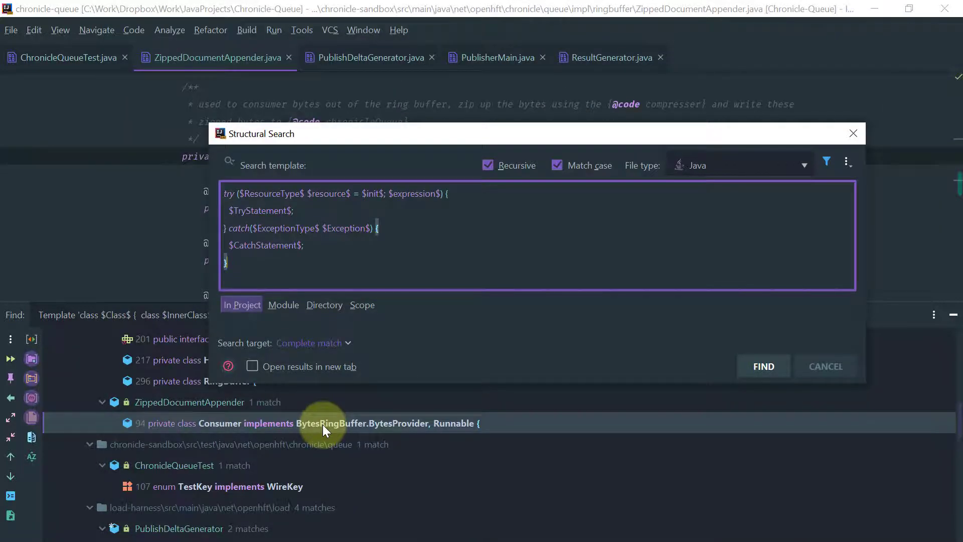
- Find try/catch matches in the project and select the onEvent() result
click(763, 366)
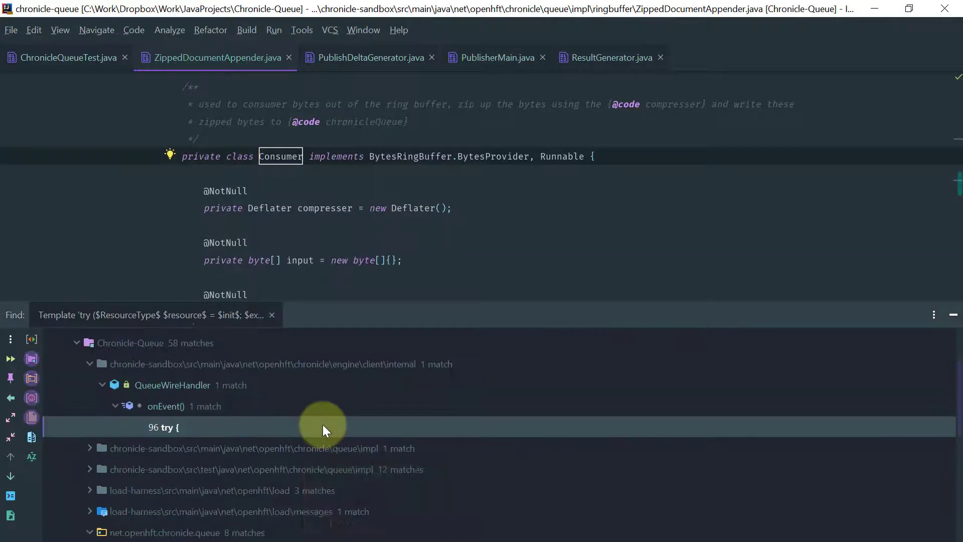
click(164, 406)
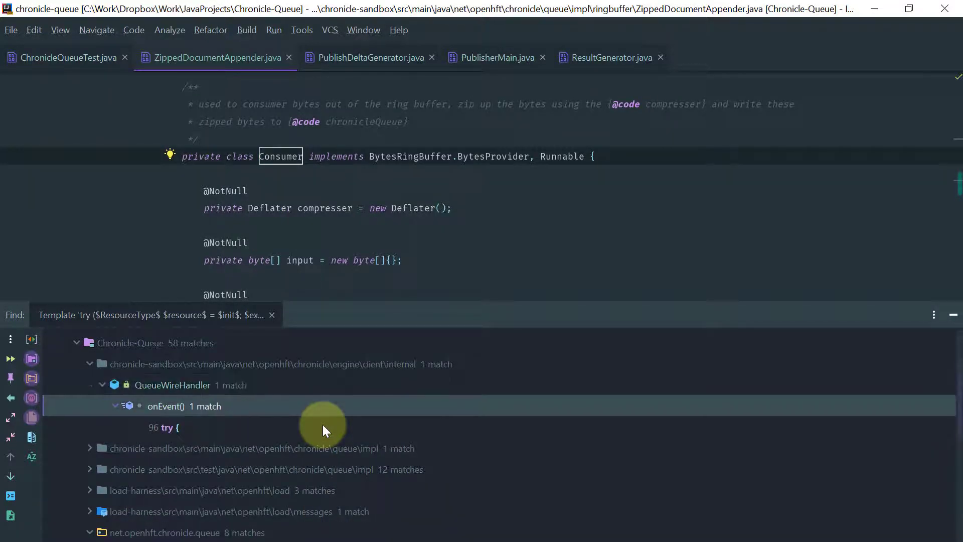
key(ctrl+alt+down)
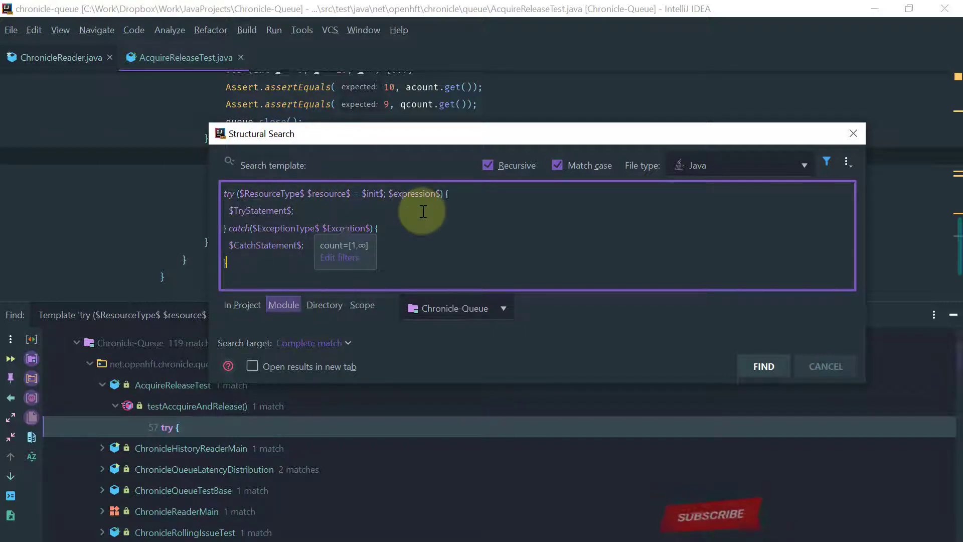
mouse_move(480, 288)
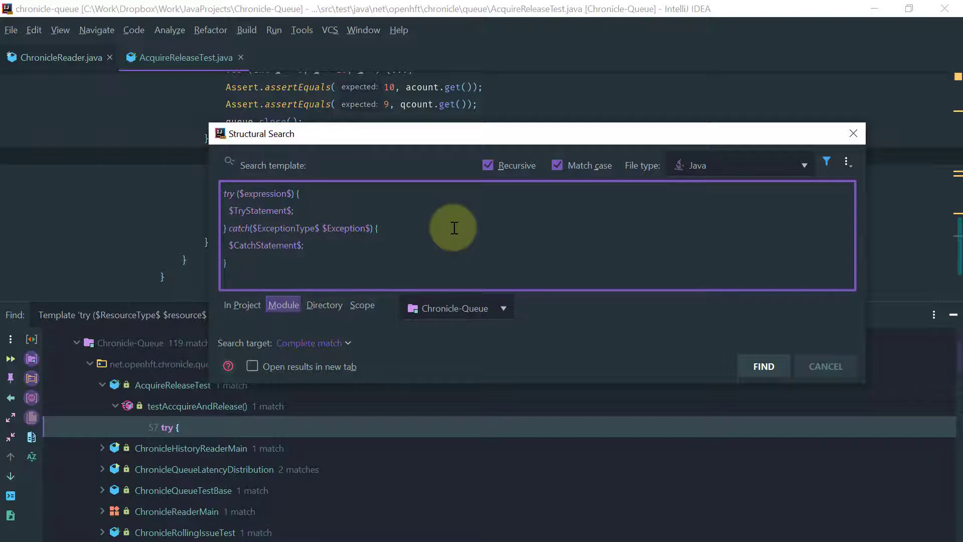
mouse_move(352, 228)
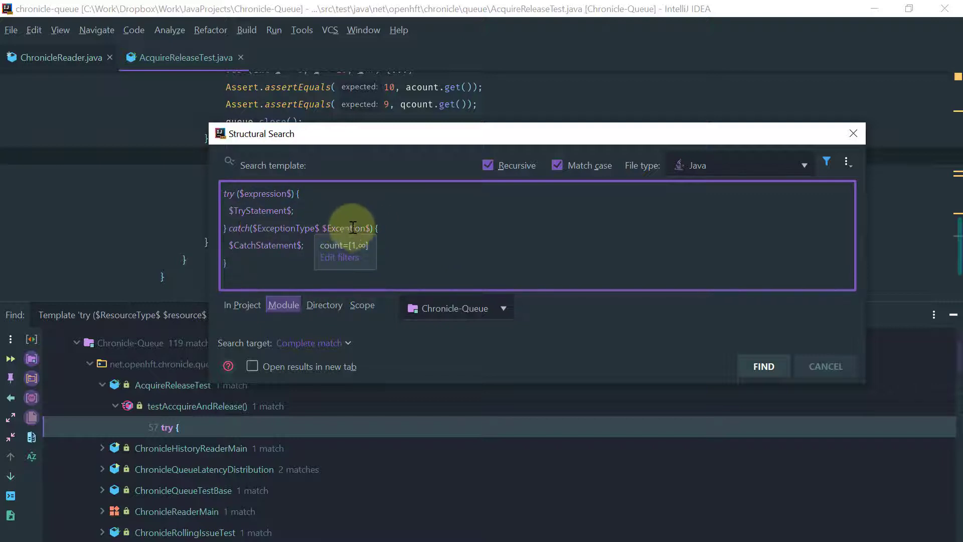
mouse_move(349, 235)
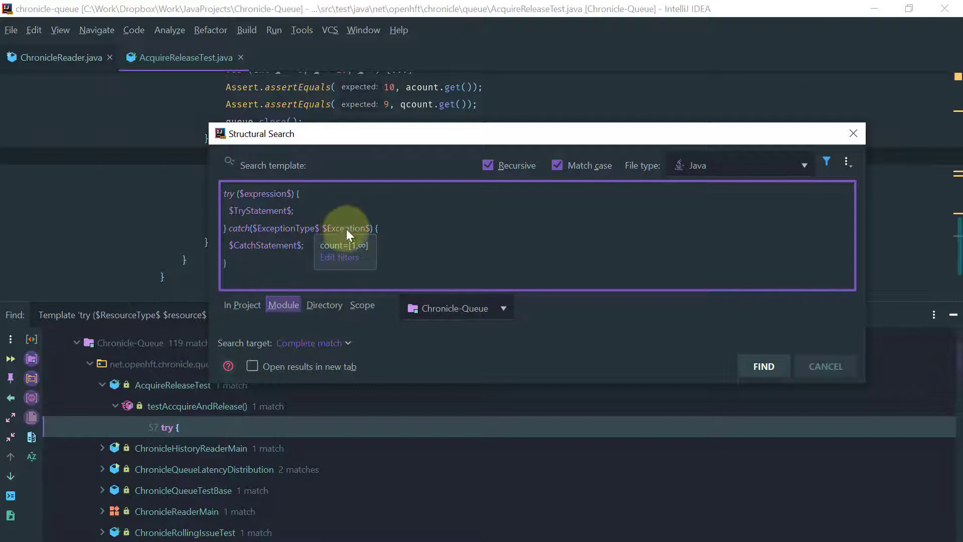
mouse_move(245, 247)
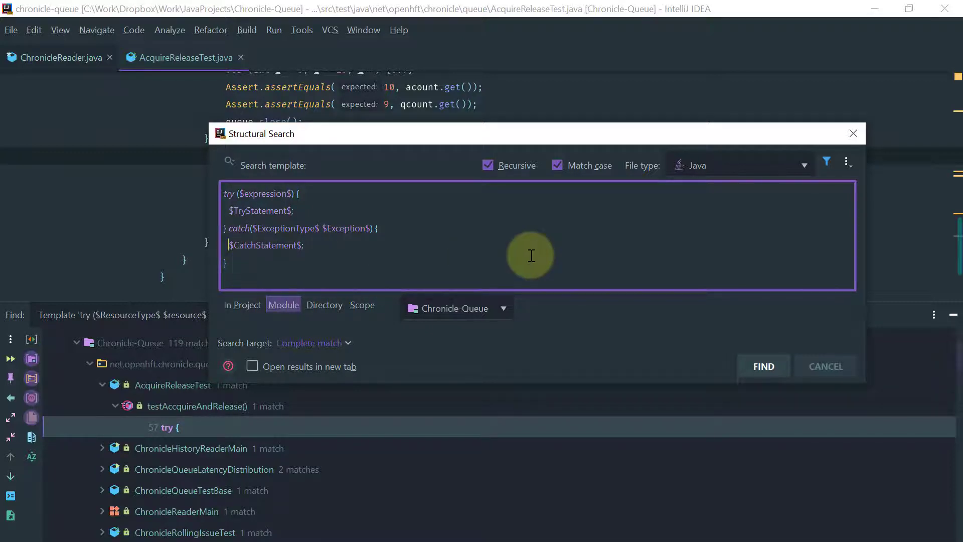
- Delete the $CatchStatement$ variable so the catch block body is empty
key(Delete)
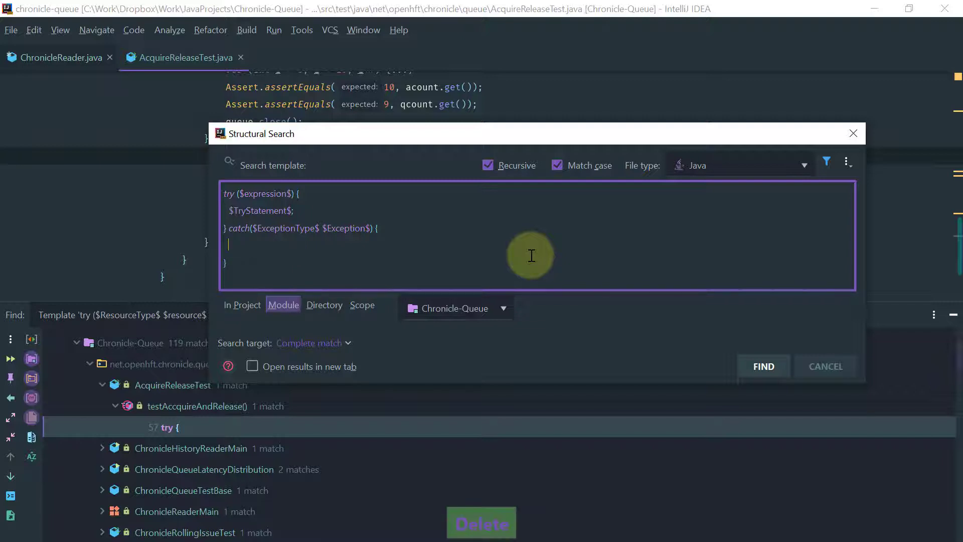
mouse_move(866, 174)
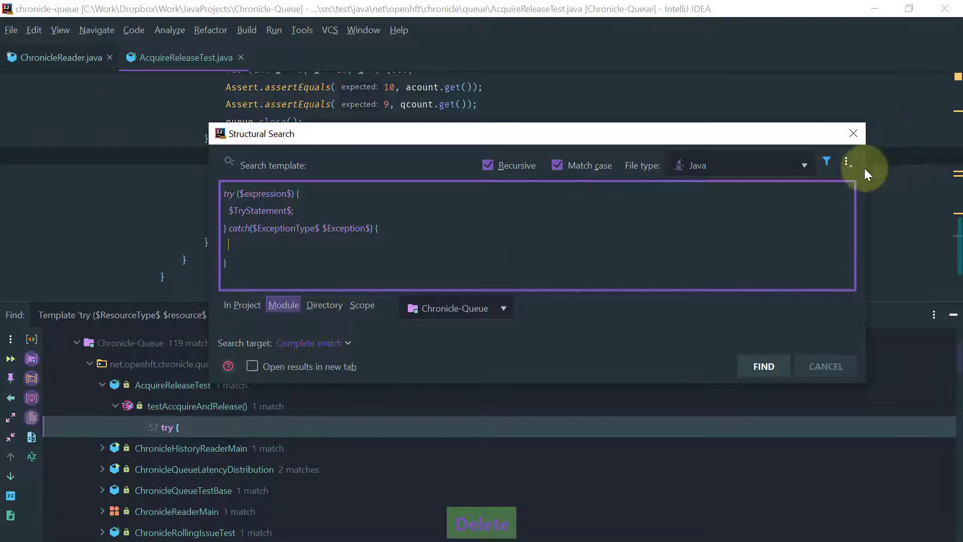
- Save the empty-catch try pattern as template 'exception empty catch block'
click(848, 165)
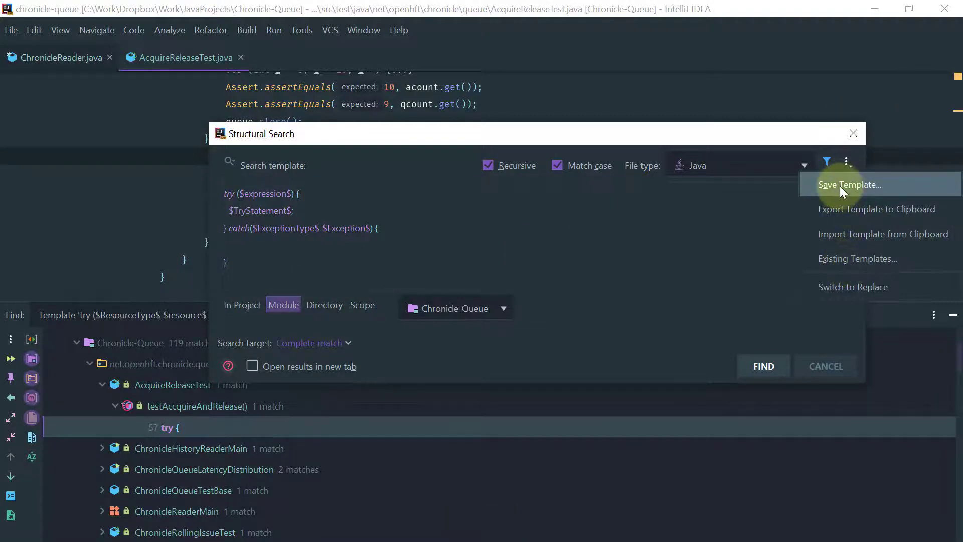
click(849, 184)
text(emp)
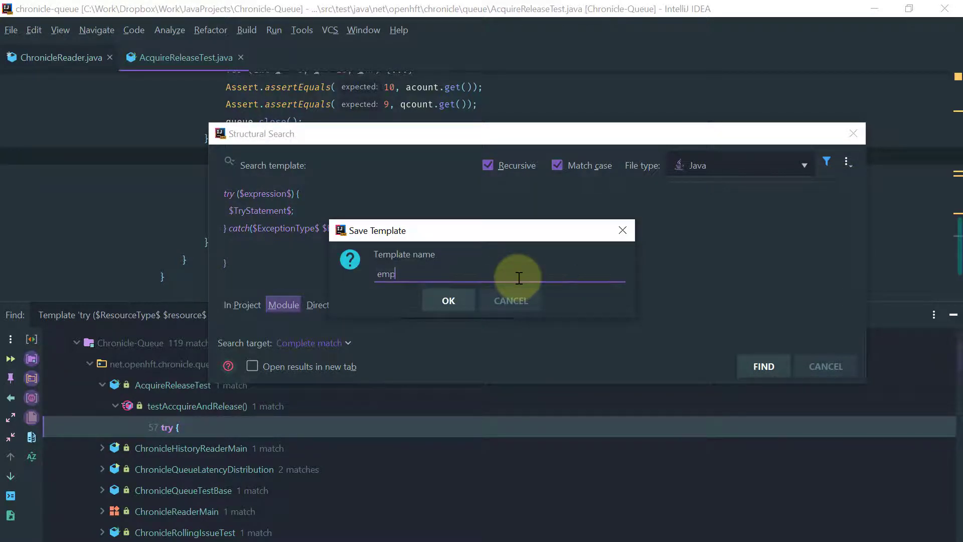
text(ty)
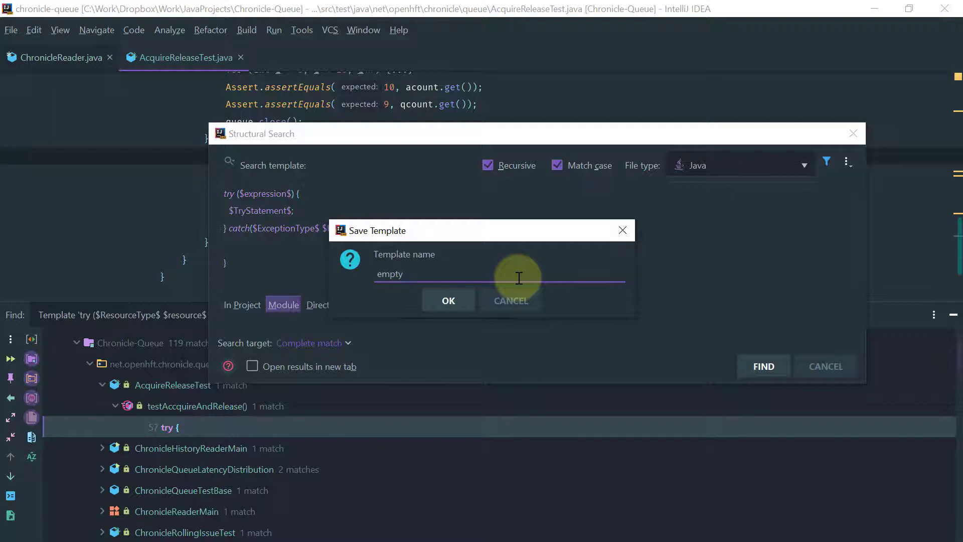
text(catch block)
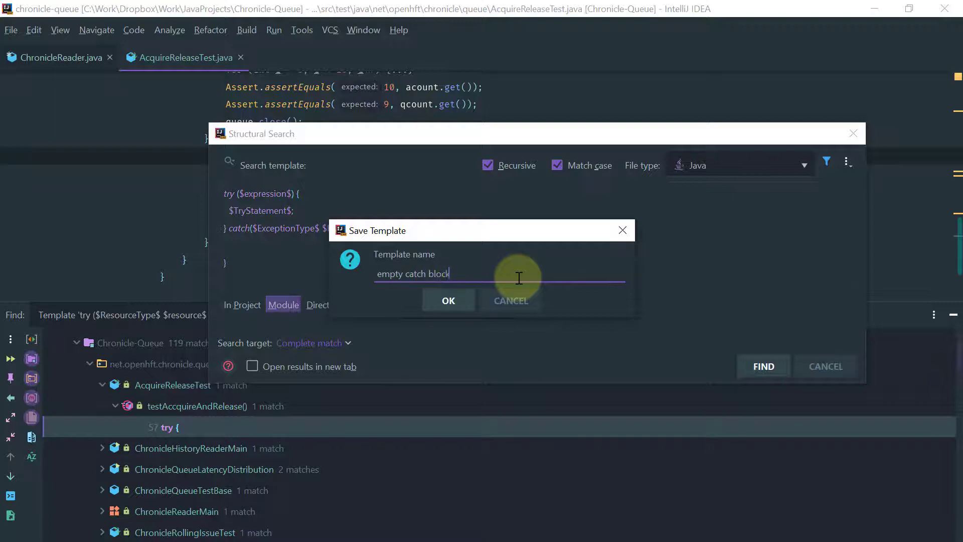
text(exception)
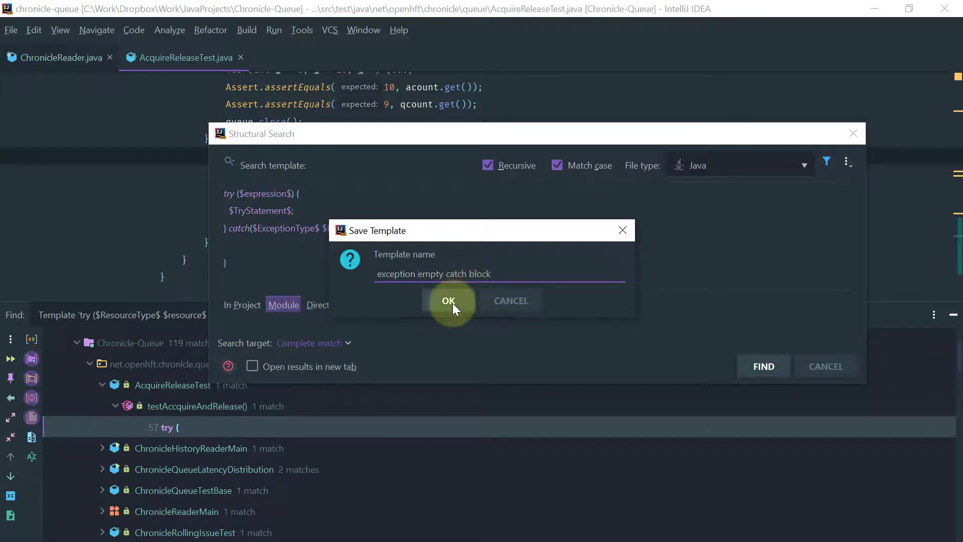
click(449, 301)
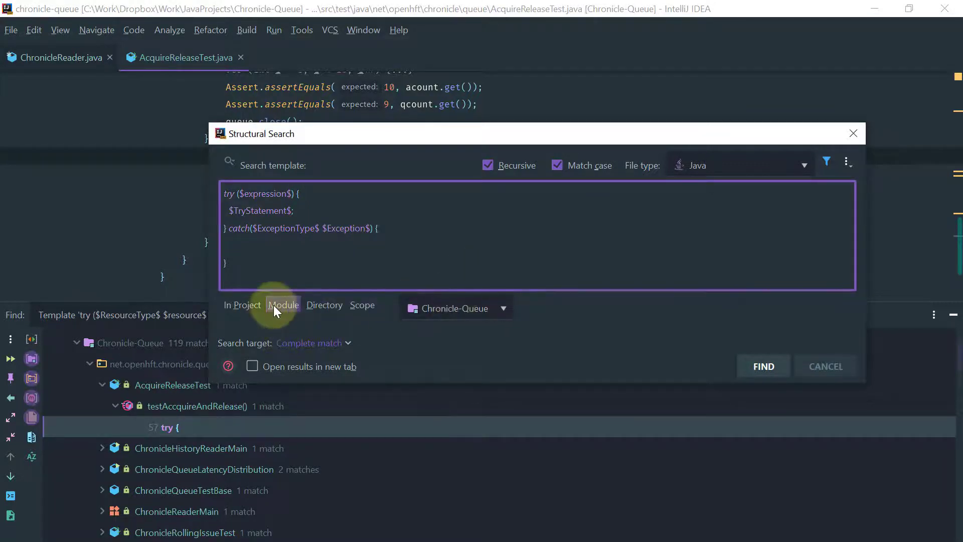
mouse_move(129, 57)
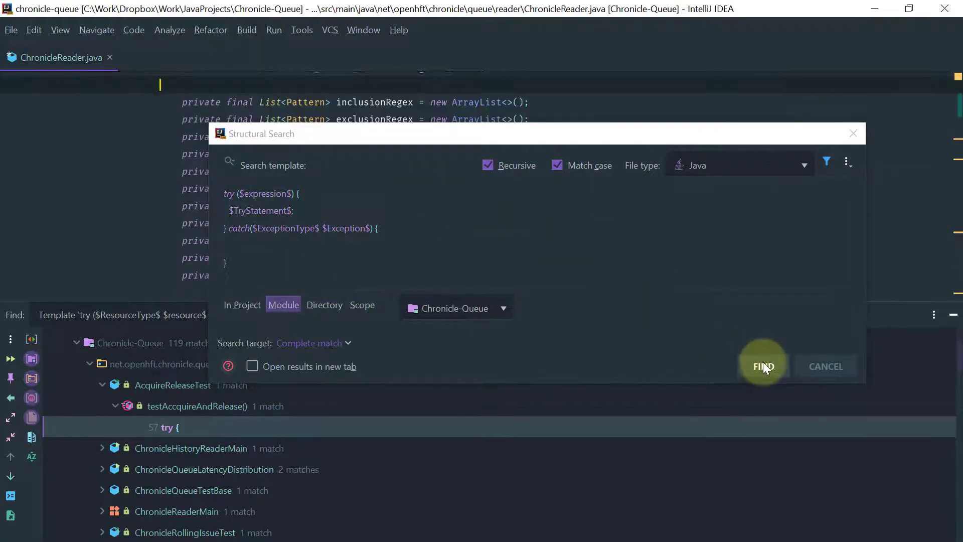
- Find the 23 empty-catch matches and expand the net.openhft.chronicle.queue package results
click(764, 367)
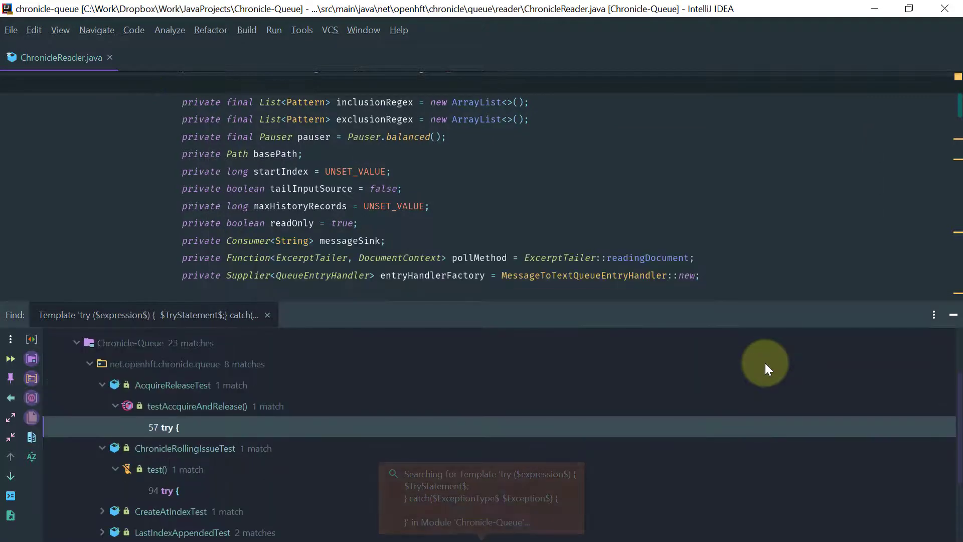
click(172, 386)
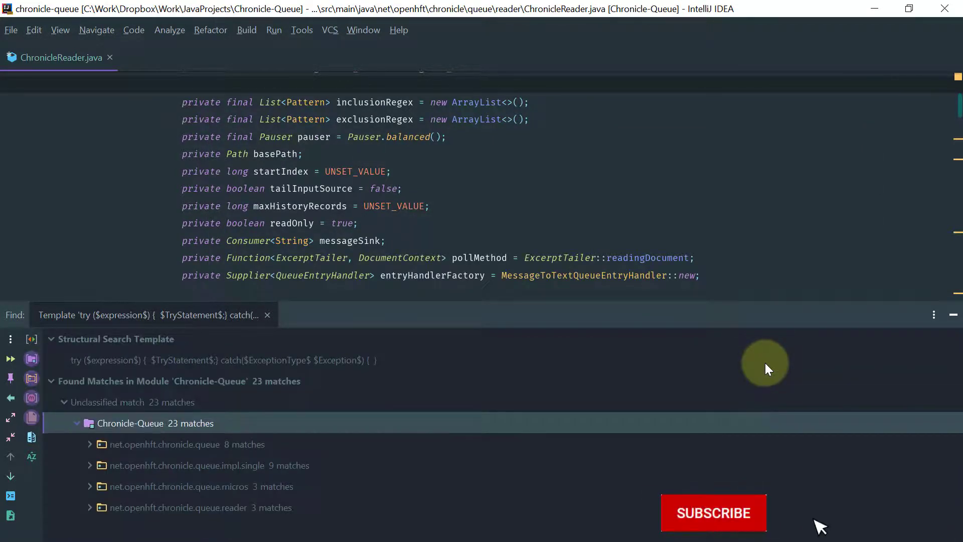
click(175, 444)
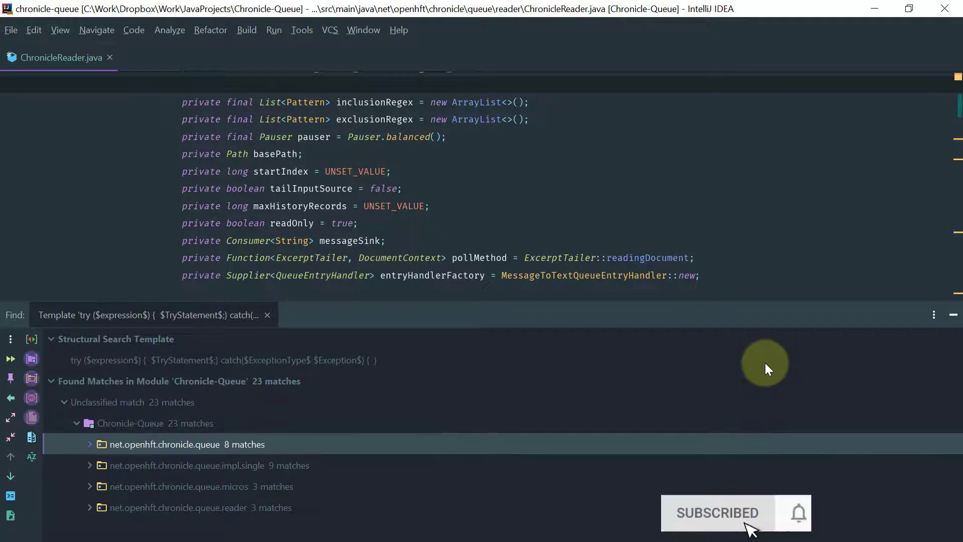
click(89, 444)
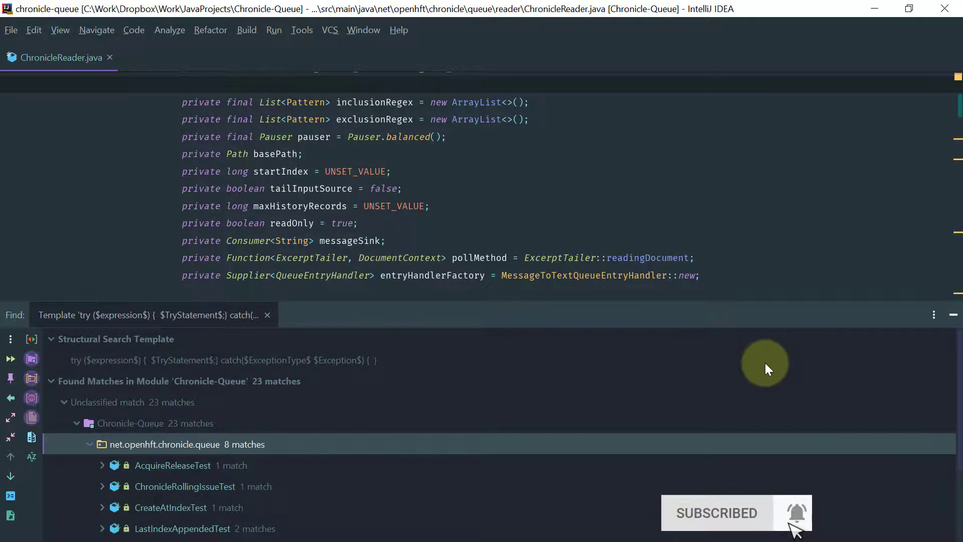
click(172, 465)
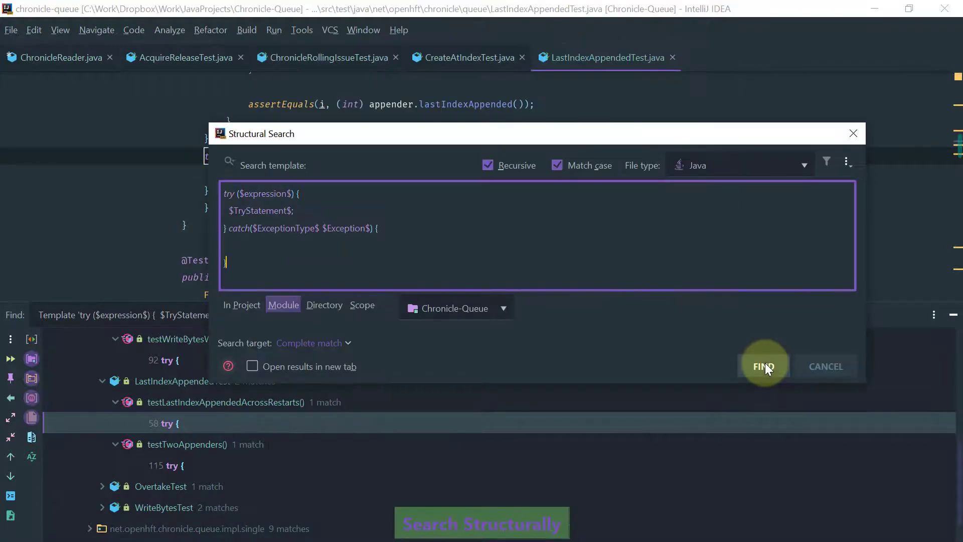
mouse_move(849, 161)
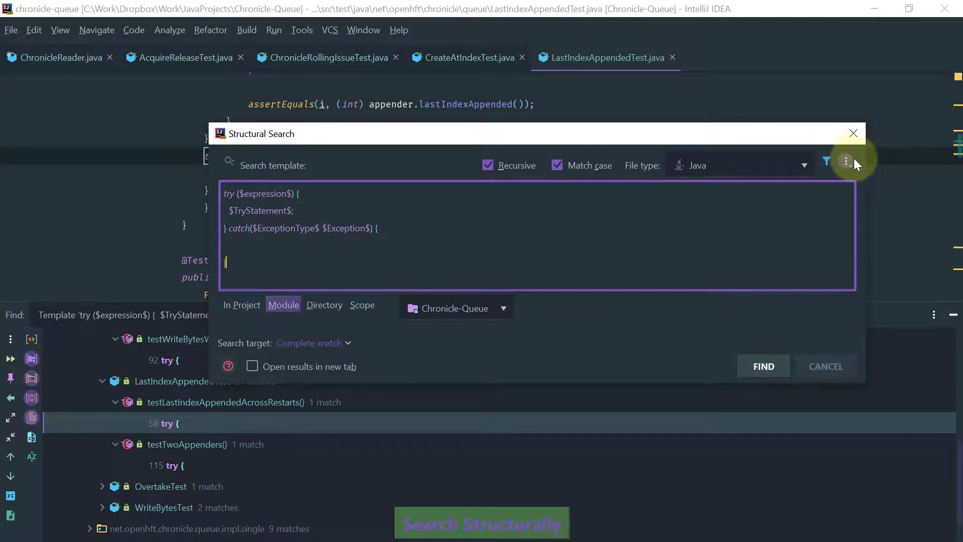
click(848, 161)
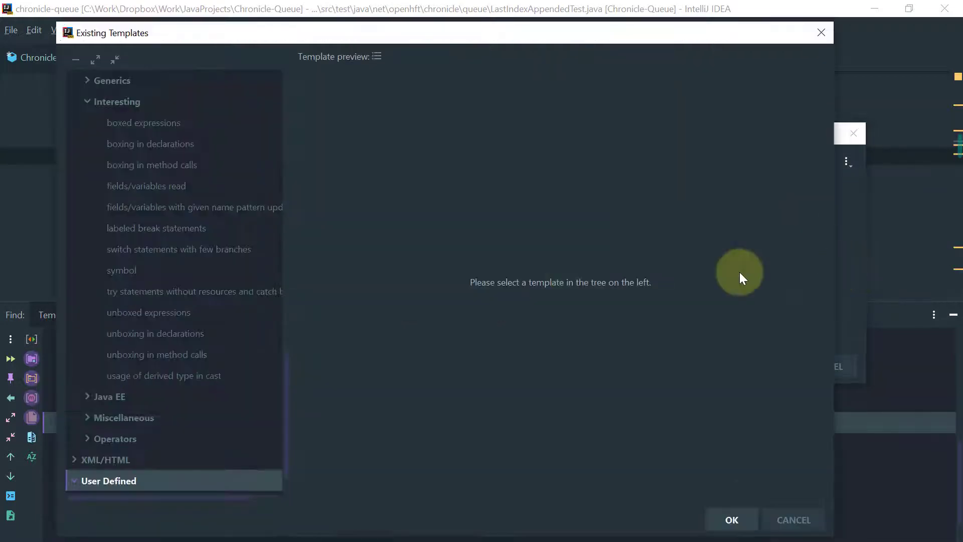
mouse_move(137, 144)
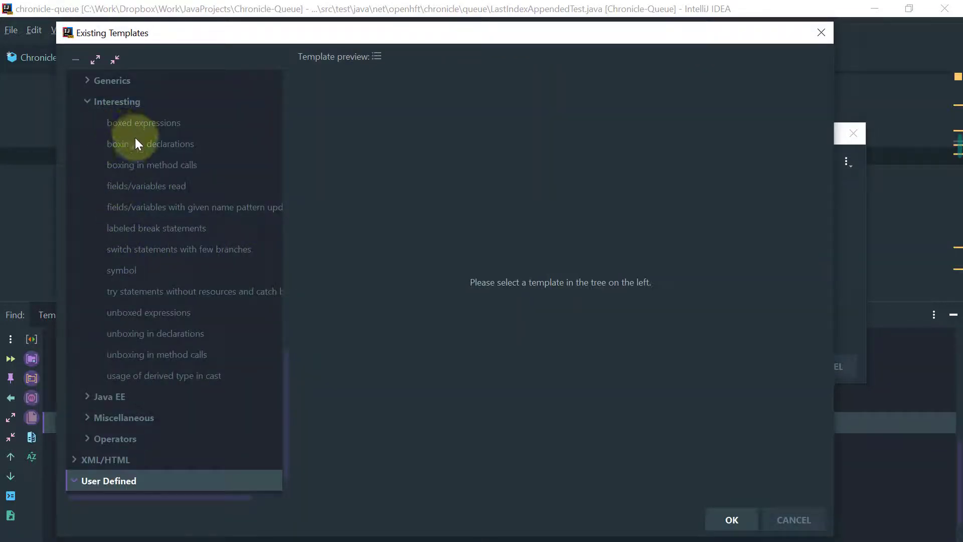
click(146, 186)
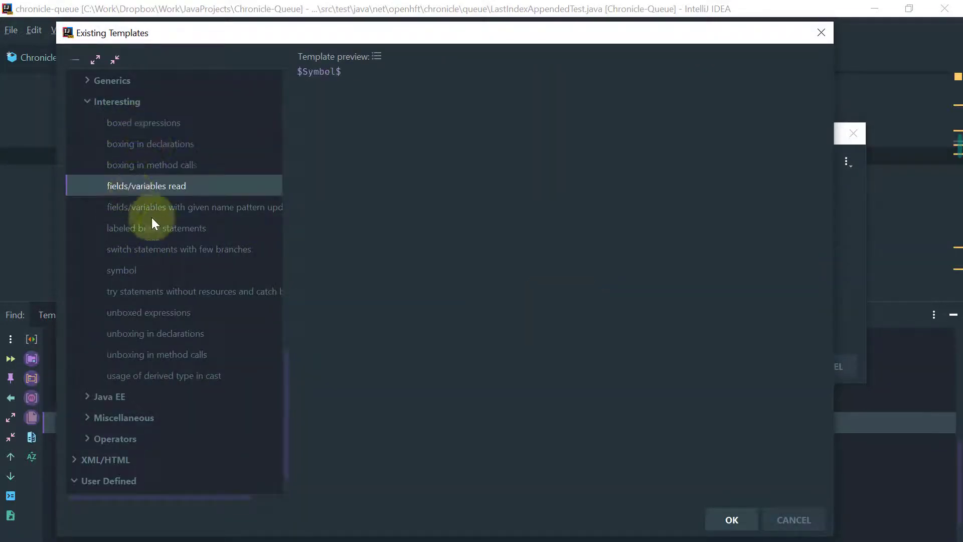
mouse_move(289, 430)
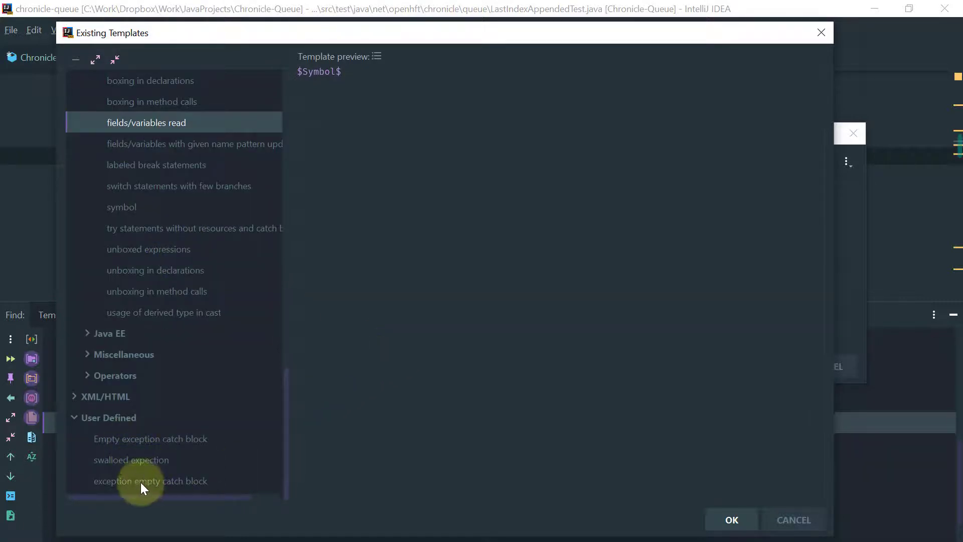
click(110, 417)
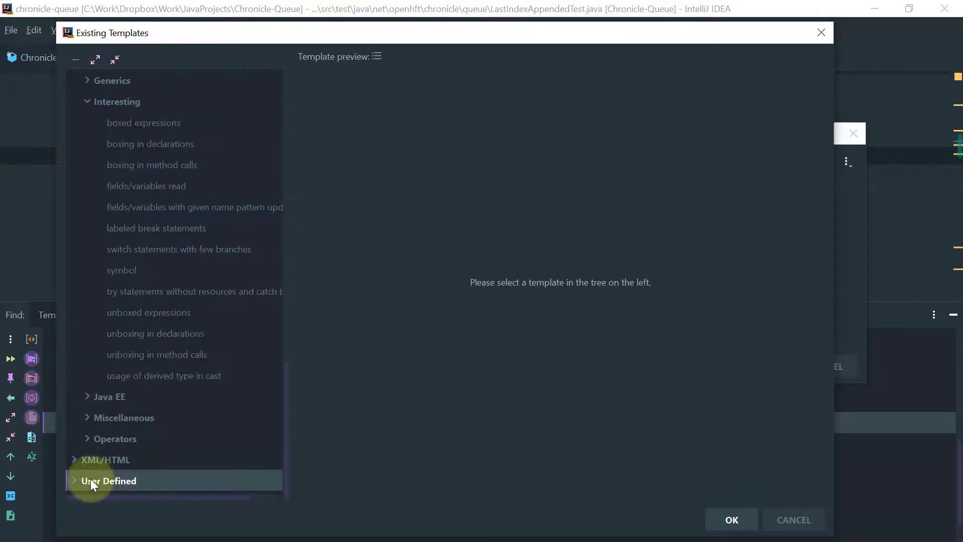
click(731, 519)
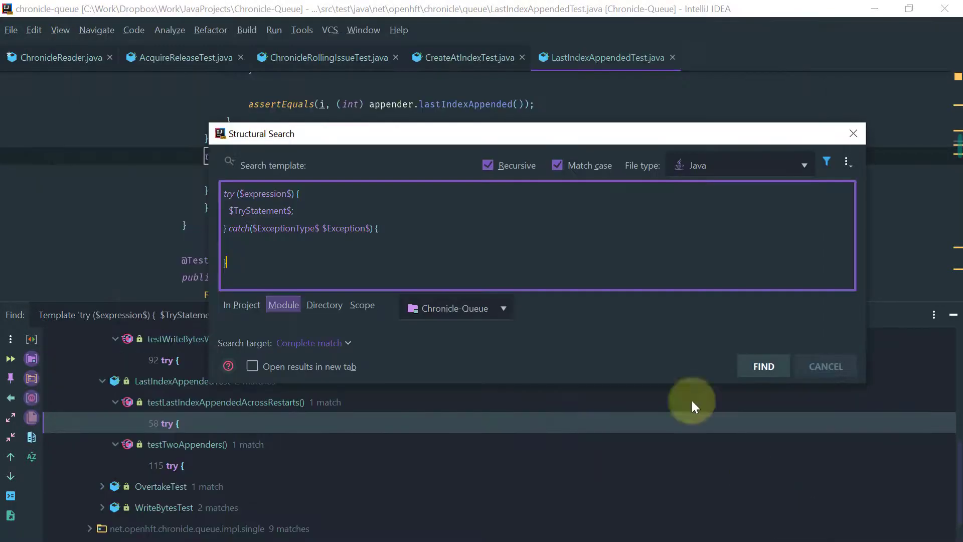
mouse_move(448, 239)
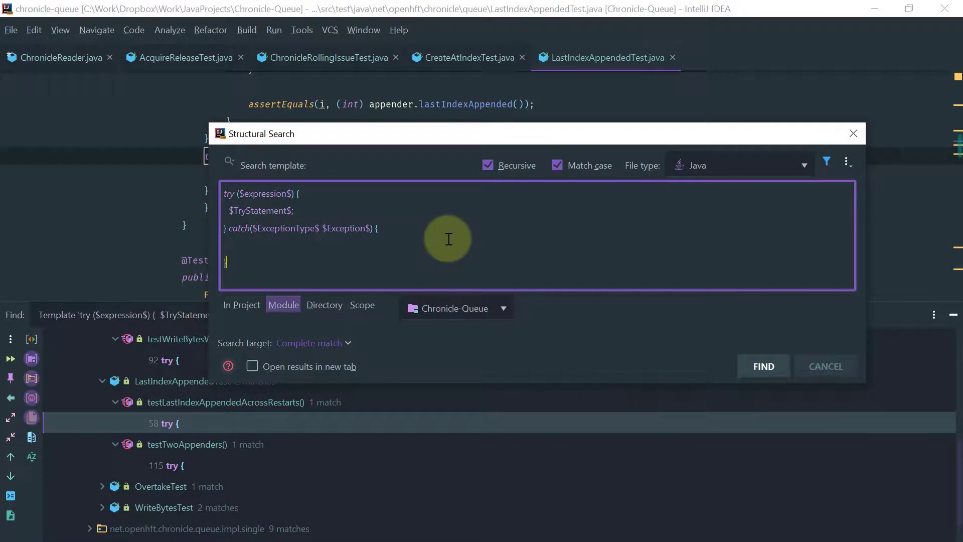
- Convert the search to a replace that adds $Exception$.printStackTrace(); in the catch, then find matches
click(848, 161)
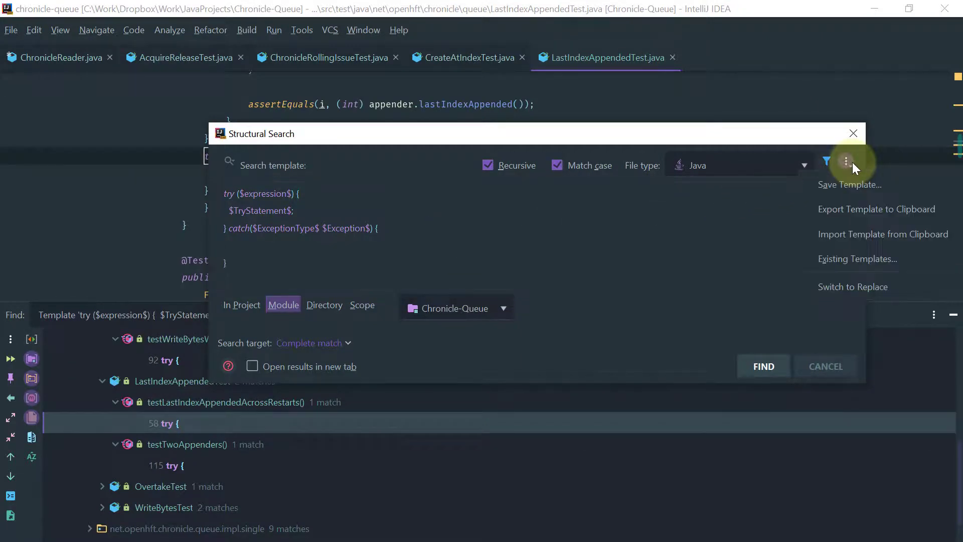
mouse_move(853, 287)
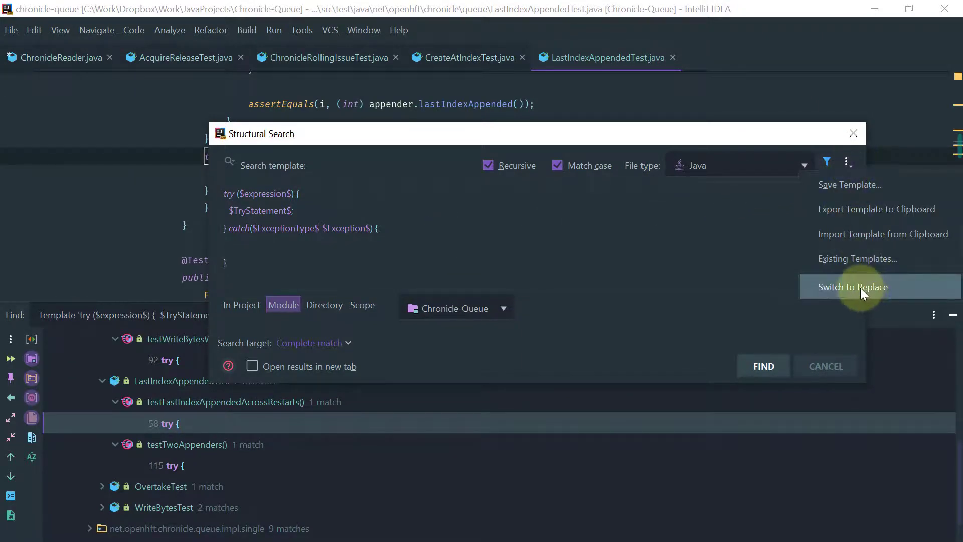
click(853, 286)
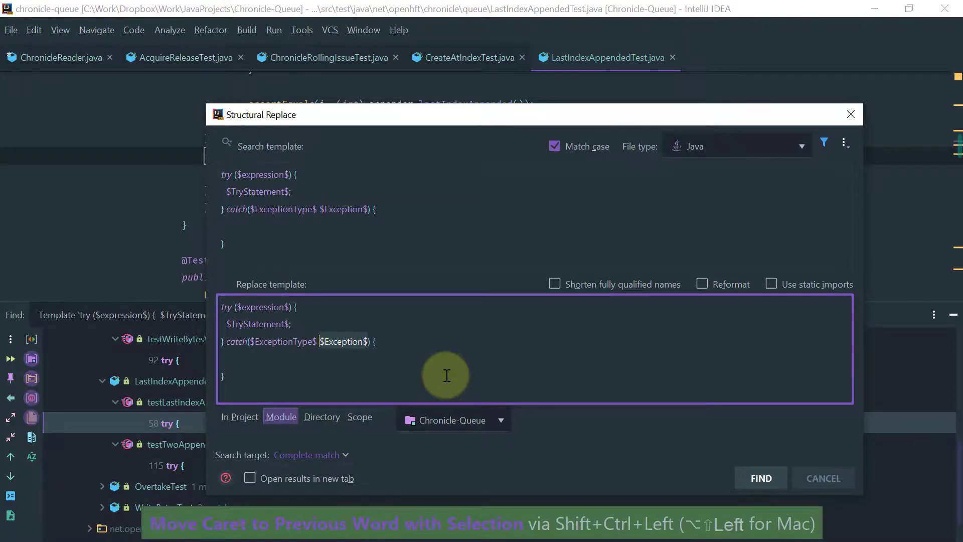
text($Exception$.printStackTrace();)
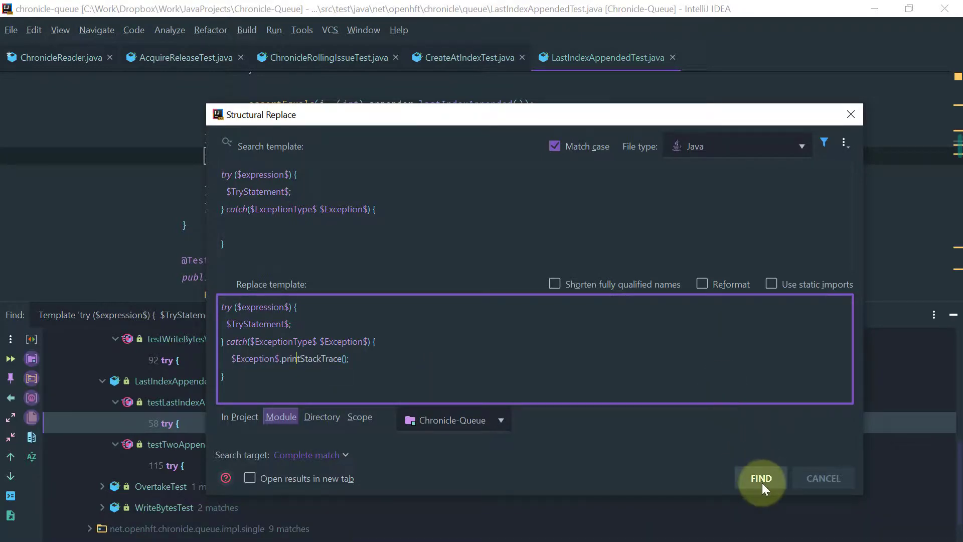
click(760, 479)
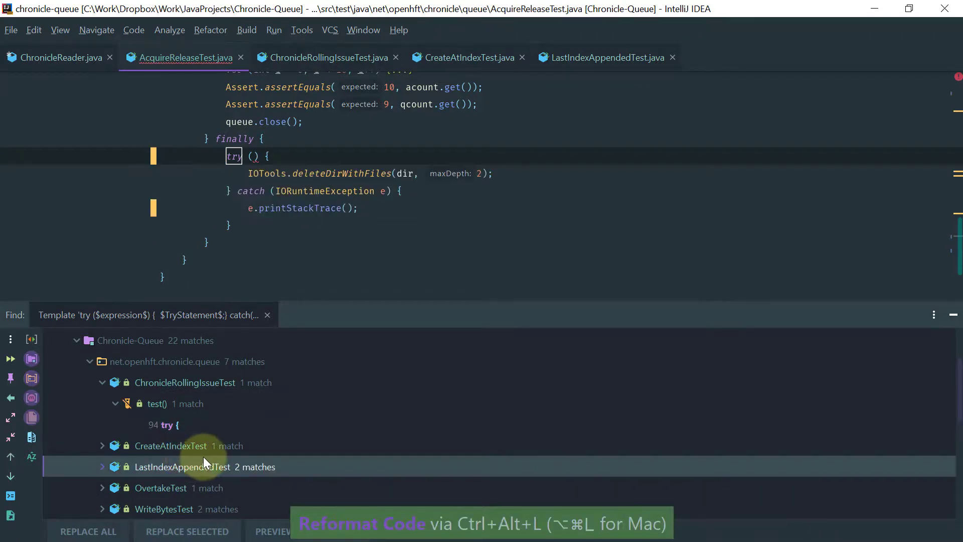
- Scroll the replace results to the impl.single package's 9 matches
scroll(down, 3)
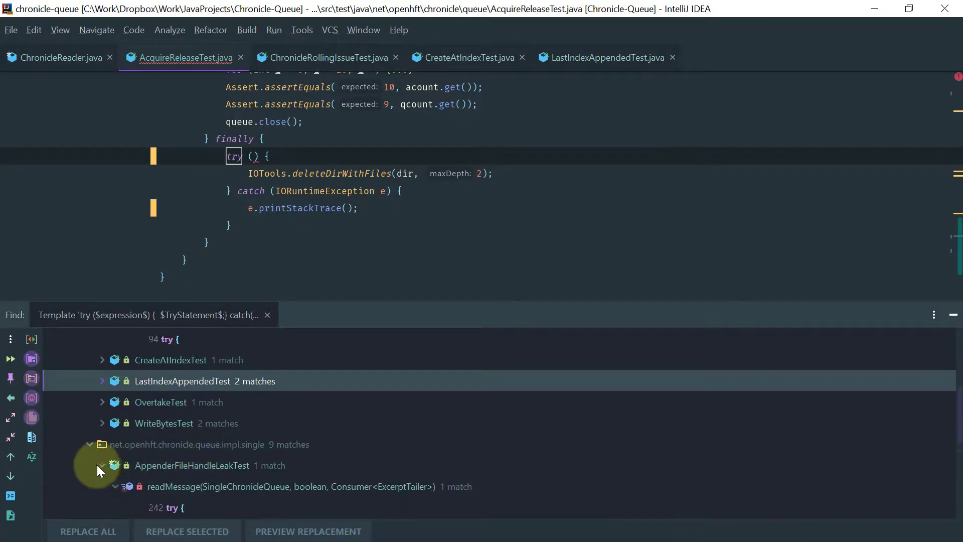